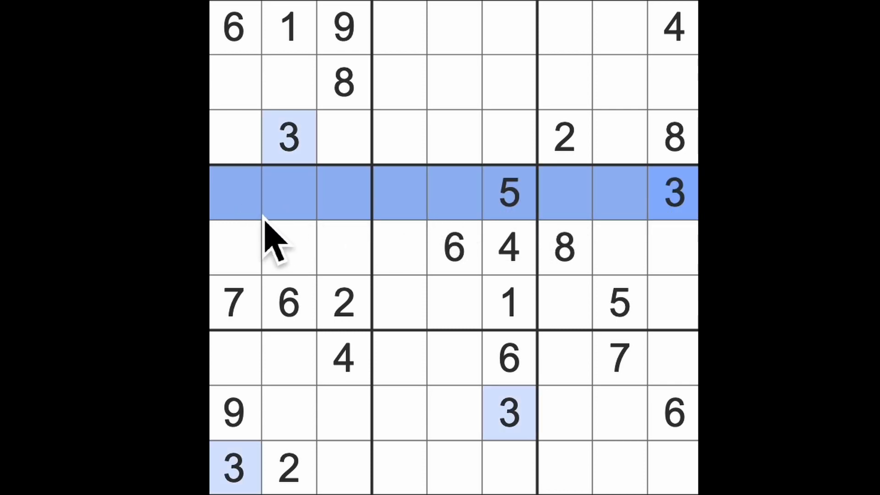
- Enter a 3 in the empty cell at row 5, column 3 after checking column 1
{"action": "left_click", "coordinate": [235, 247]}
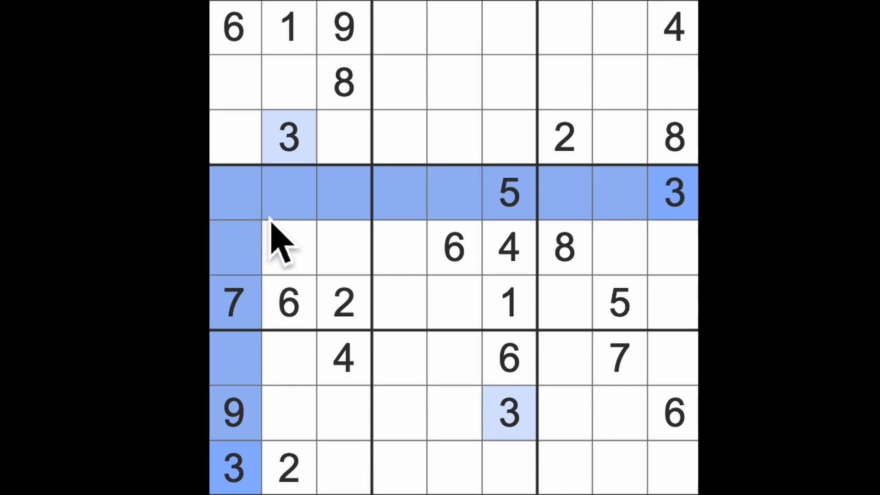
{"action": "left_click", "coordinate": [343, 247]}
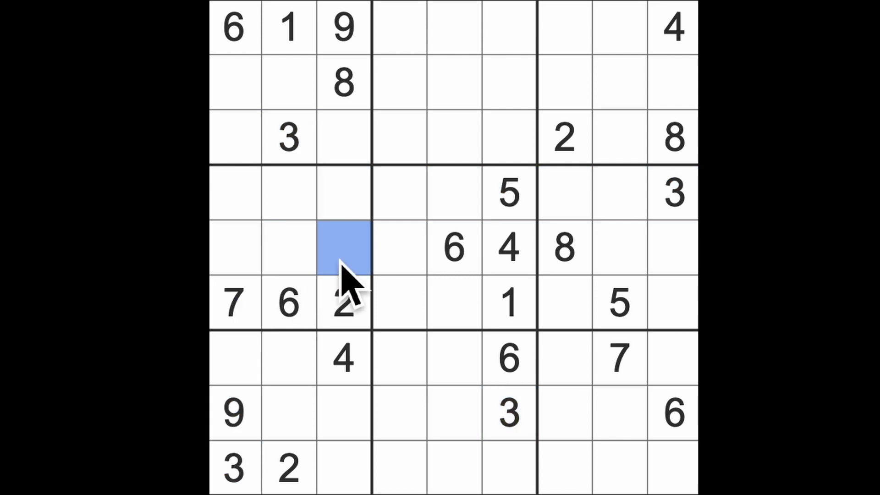
{"action": "type", "text": "3"}
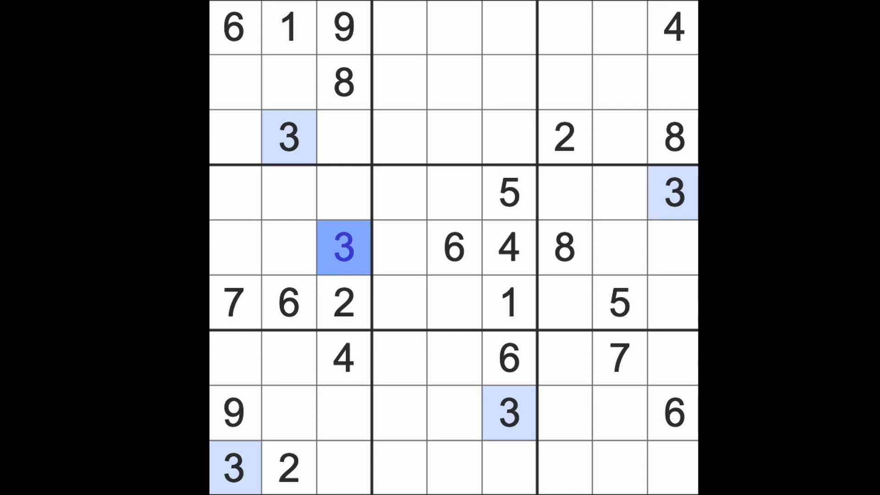
{"action": "mouse_move", "coordinate": [391, 297]}
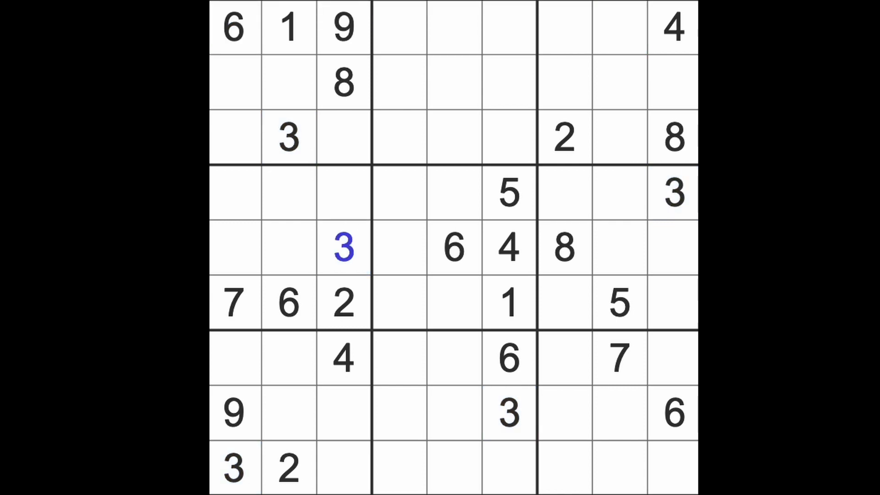
{"action": "mouse_move", "coordinate": [616, 118]}
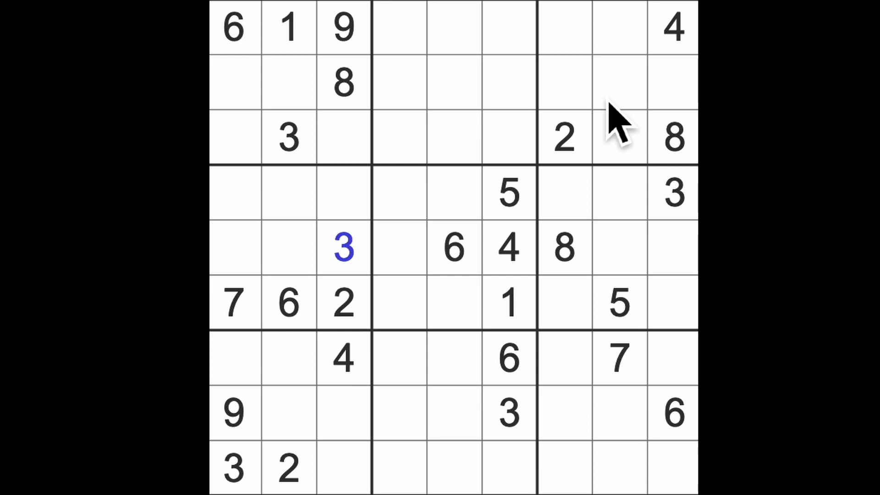
{"action": "mouse_move", "coordinate": [669, 132]}
{"action": "type", "text": "4"}
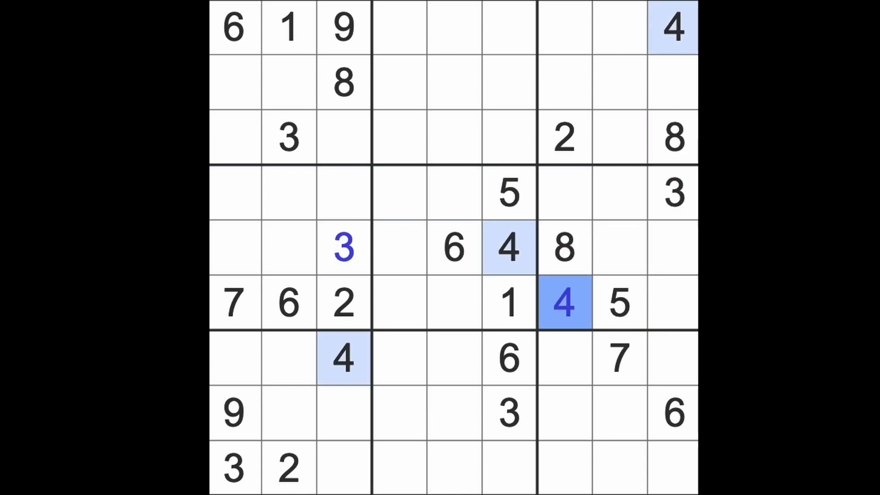
- Mark candidate cells in rows 7-9 while checking where the 6s and 3s fit
{"action": "left_click", "coordinate": [507, 359]}
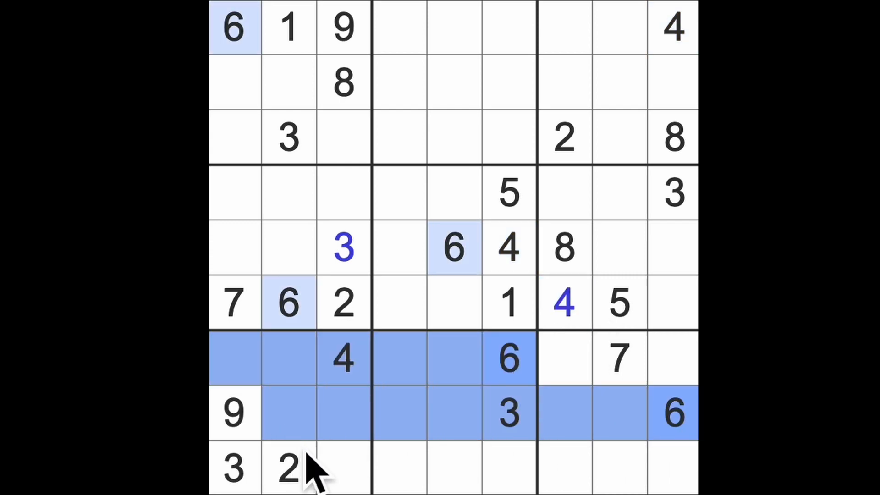
{"action": "left_click", "coordinate": [342, 469]}
{"action": "type", "text": "6"}
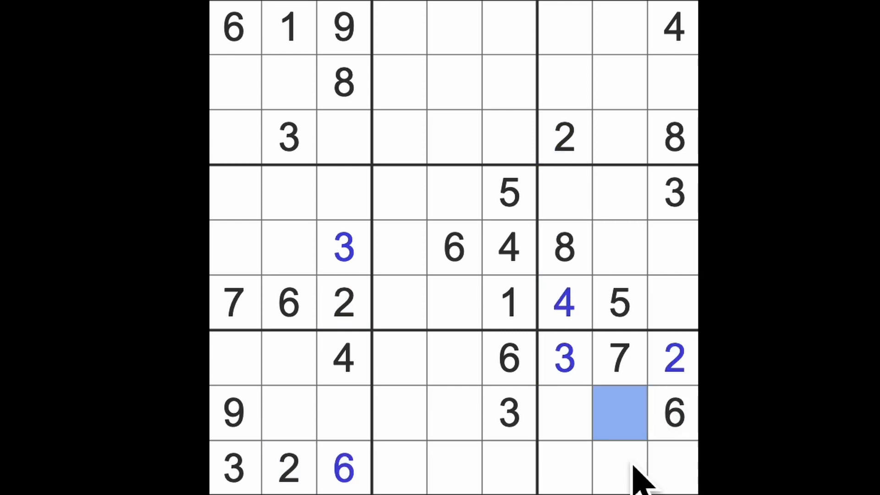
{"action": "left_click", "coordinate": [563, 413]}
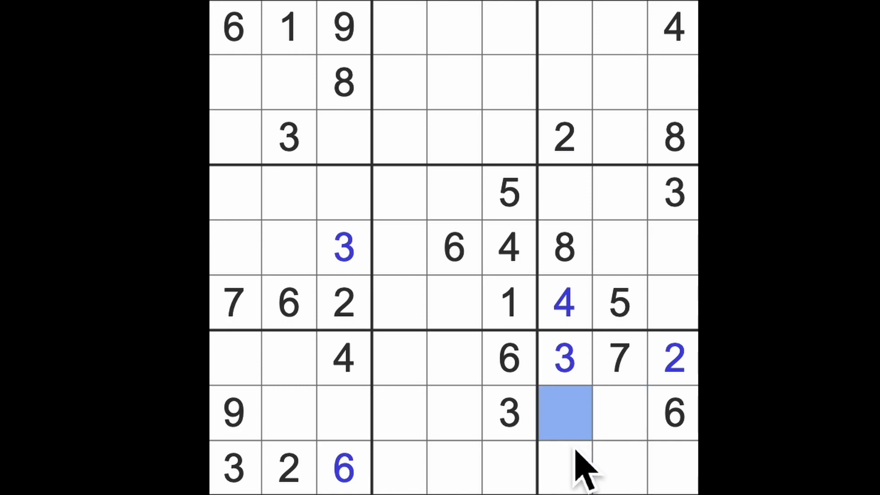
{"action": "left_click", "coordinate": [564, 468]}
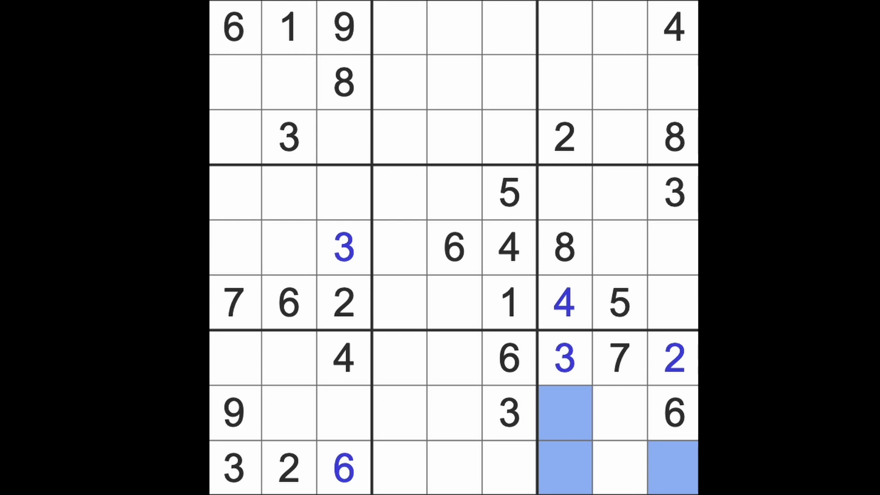
- Mark the possible cells for a 9 in the top-middle box
{"action": "left_click", "coordinate": [507, 138]}
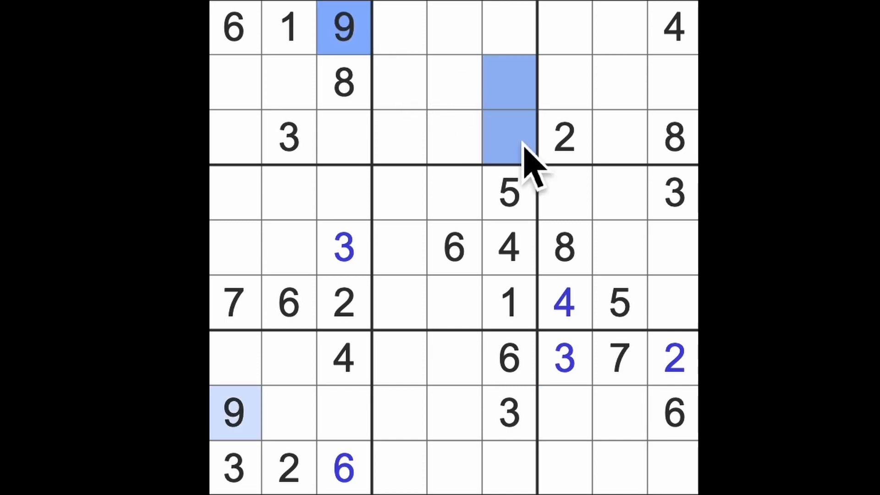
{"action": "mouse_move", "coordinate": [556, 163]}
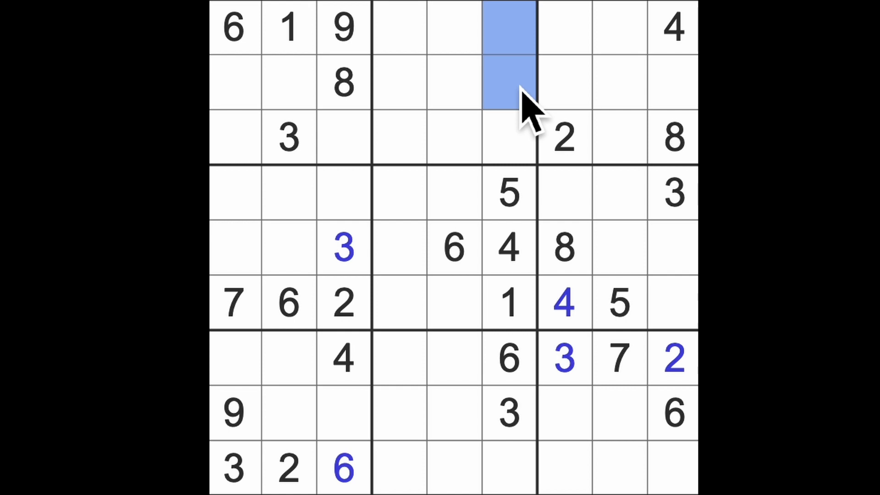
{"action": "mouse_move", "coordinate": [583, 112]}
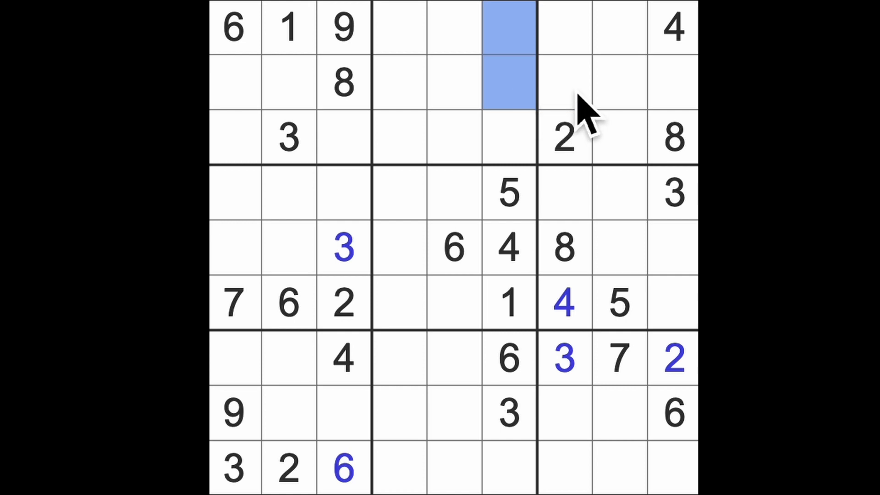
{"action": "mouse_move", "coordinate": [589, 106]}
{"action": "type", "text": "2"}
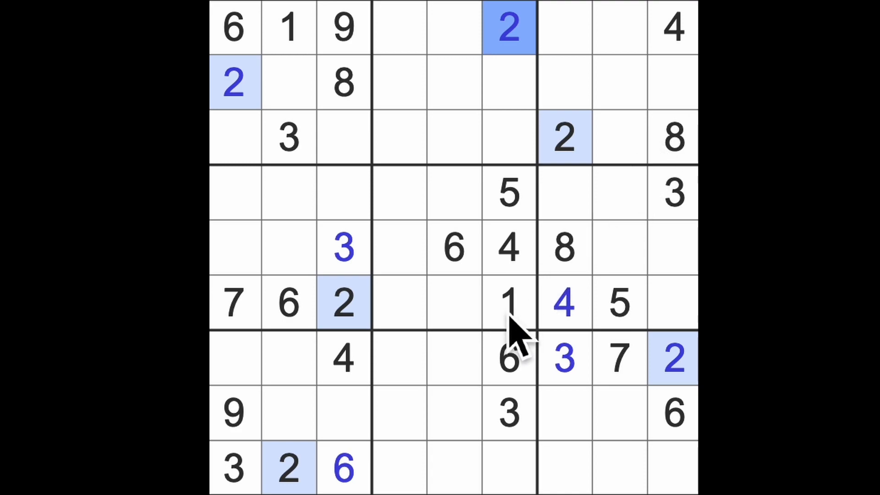
- Enter a 9 in row 6, column 9 after marking the row 6 centre cells
{"action": "left_click", "coordinate": [508, 304]}
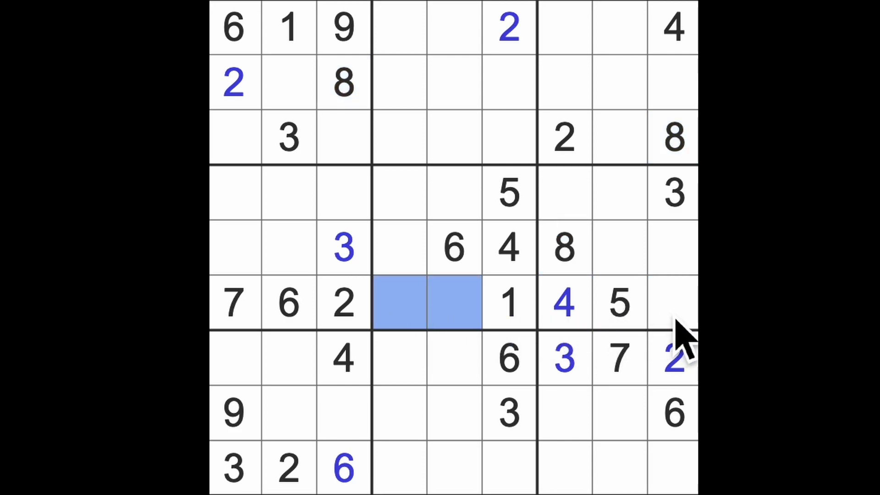
{"action": "left_click", "coordinate": [673, 303]}
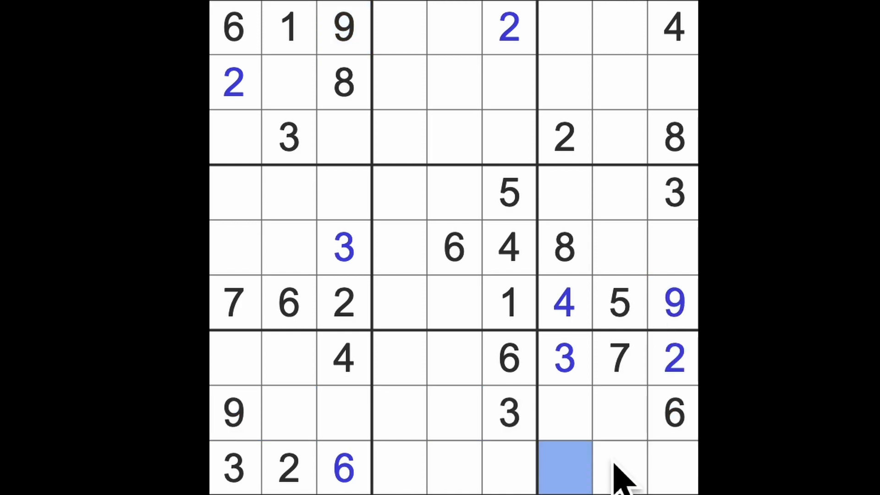
{"action": "type", "text": "9"}
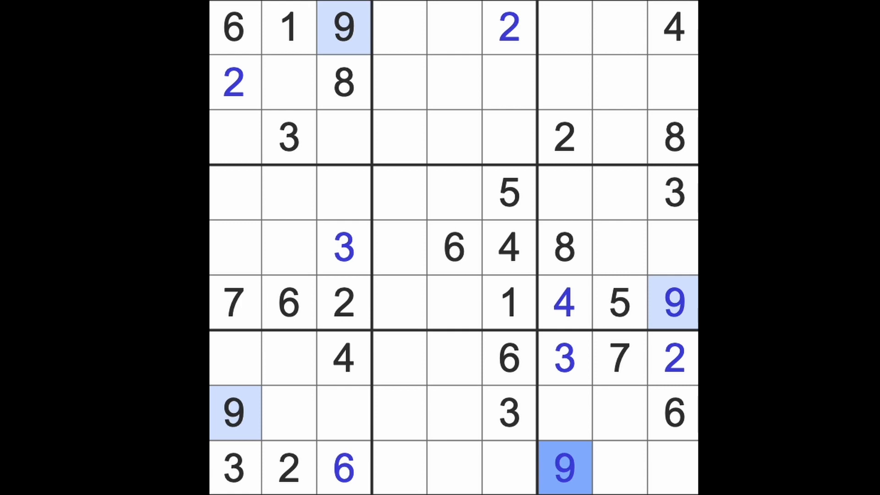
{"action": "mouse_move", "coordinate": [668, 465]}
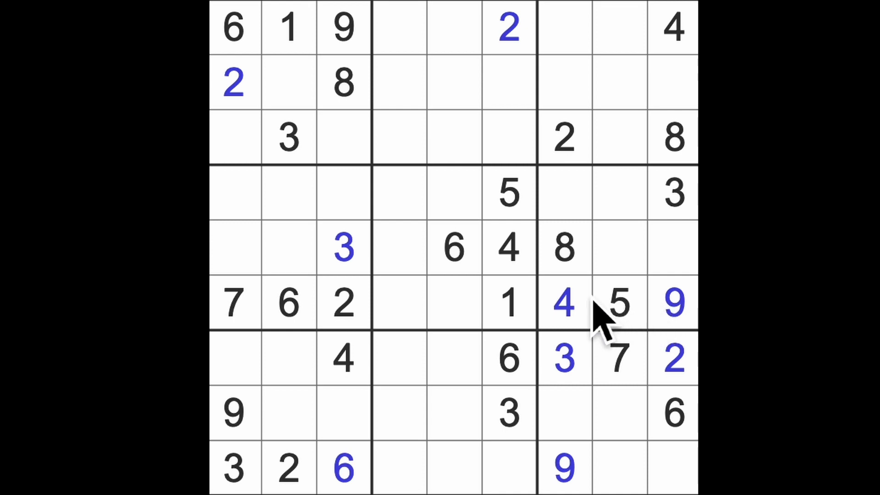
{"action": "left_click", "coordinate": [507, 304]}
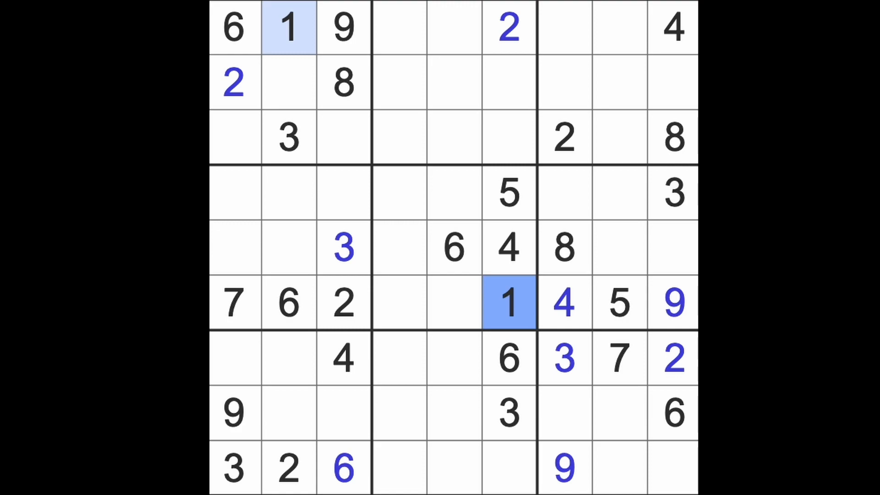
{"action": "left_click", "coordinate": [674, 360]}
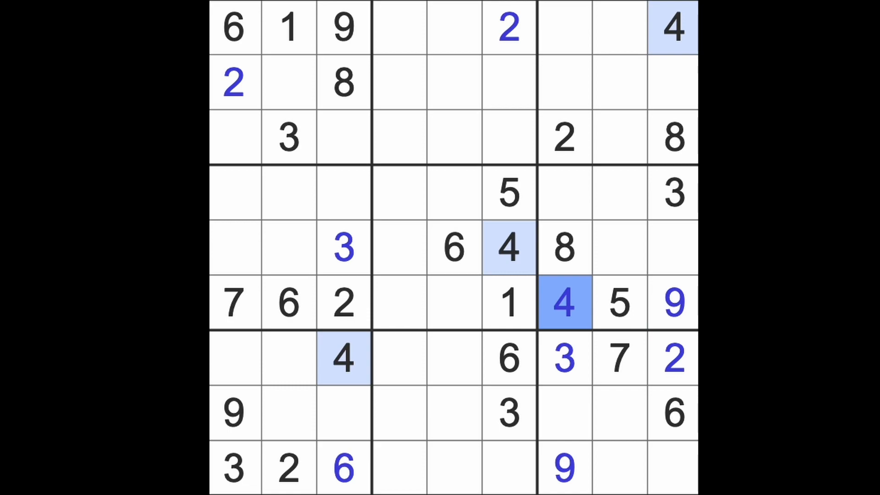
{"action": "left_click", "coordinate": [508, 193]}
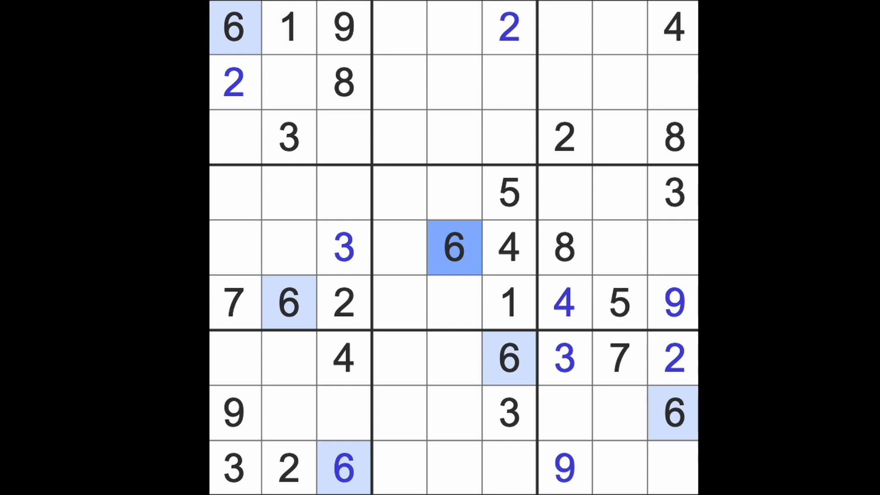
{"action": "mouse_move", "coordinate": [634, 376]}
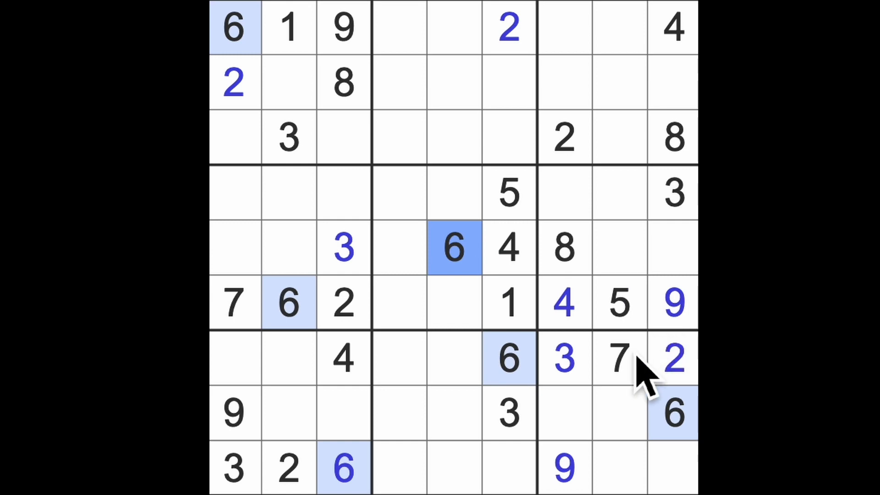
- Highlight every 8 on the grid to check their placement
{"action": "left_click", "coordinate": [618, 358]}
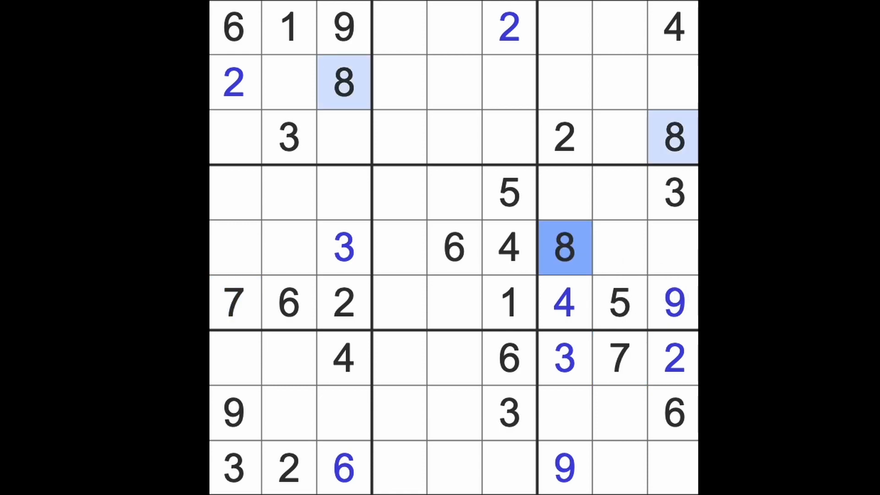
{"action": "mouse_move", "coordinate": [606, 112]}
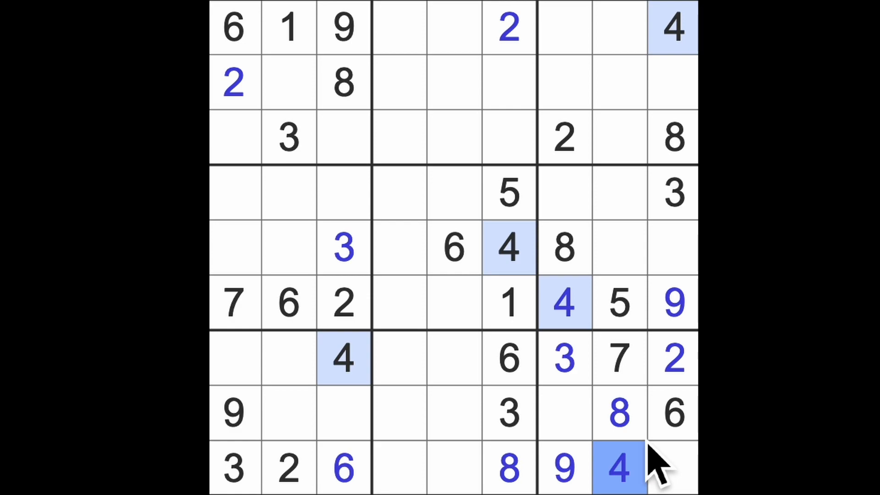
{"action": "mouse_move", "coordinate": [650, 461]}
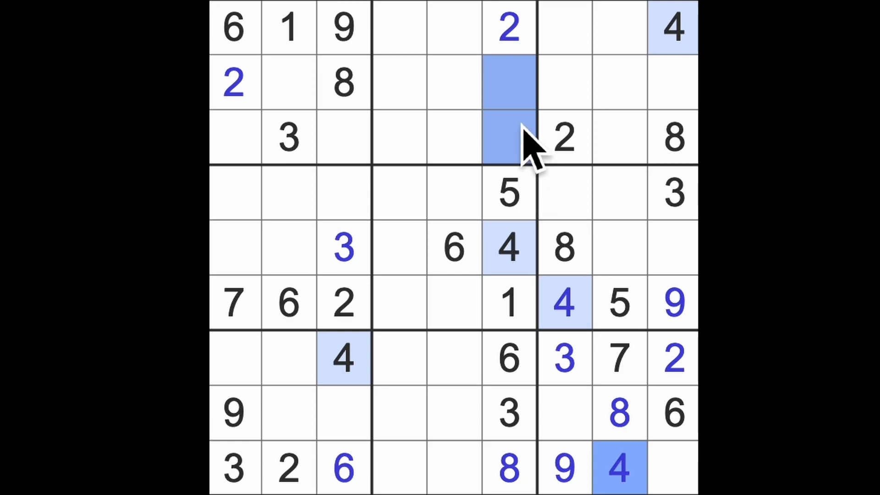
{"action": "mouse_move", "coordinate": [426, 62]}
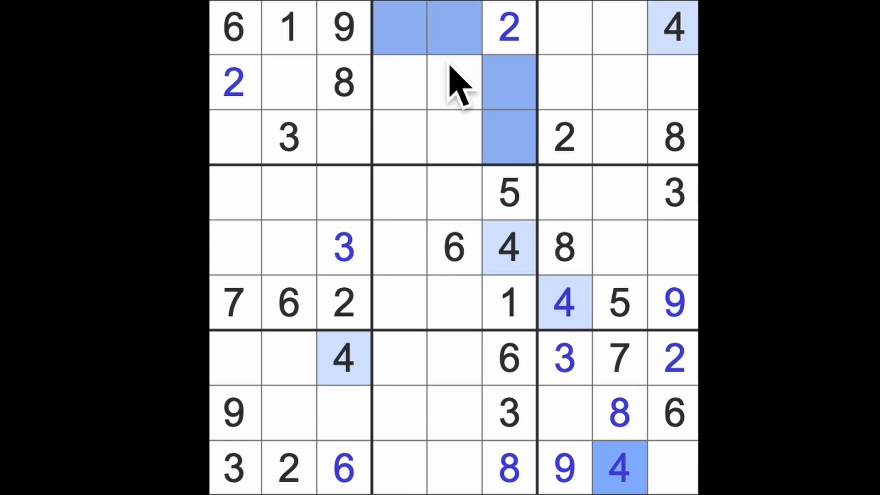
- Select the empty top-row cells beside the 4 for the 7 and 3
{"action": "left_click", "coordinate": [617, 83]}
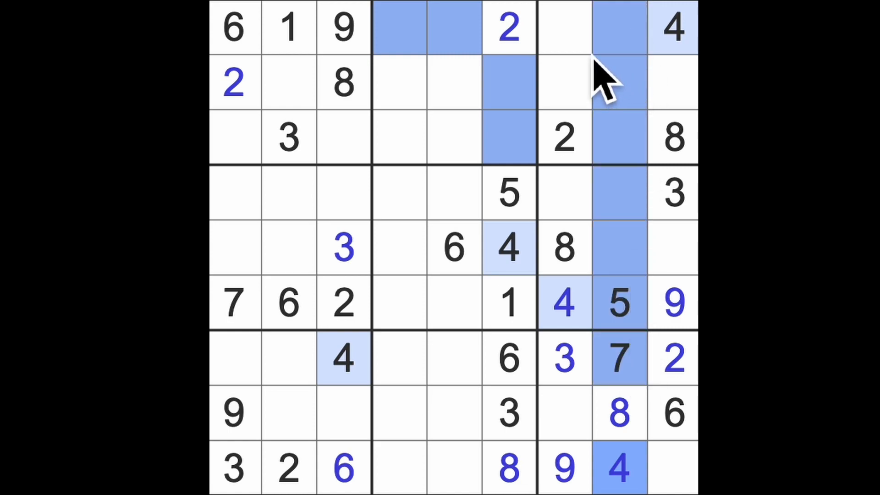
{"action": "left_click", "coordinate": [564, 29]}
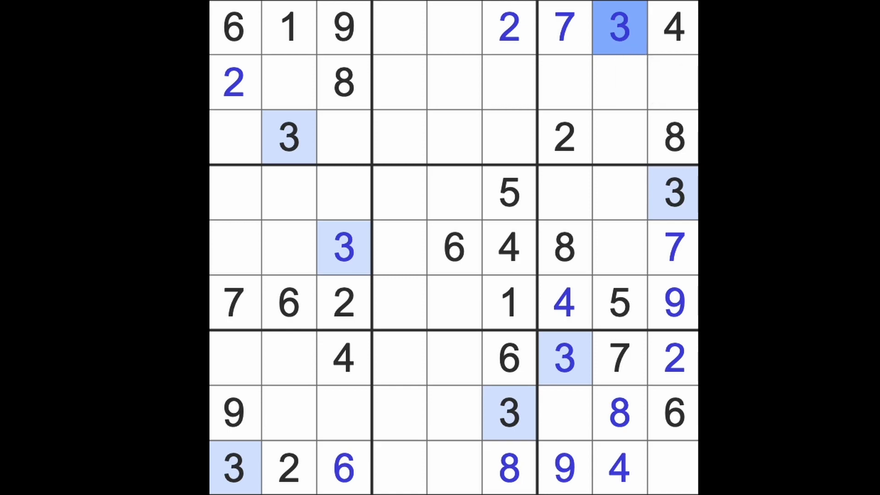
{"action": "left_click", "coordinate": [289, 28]}
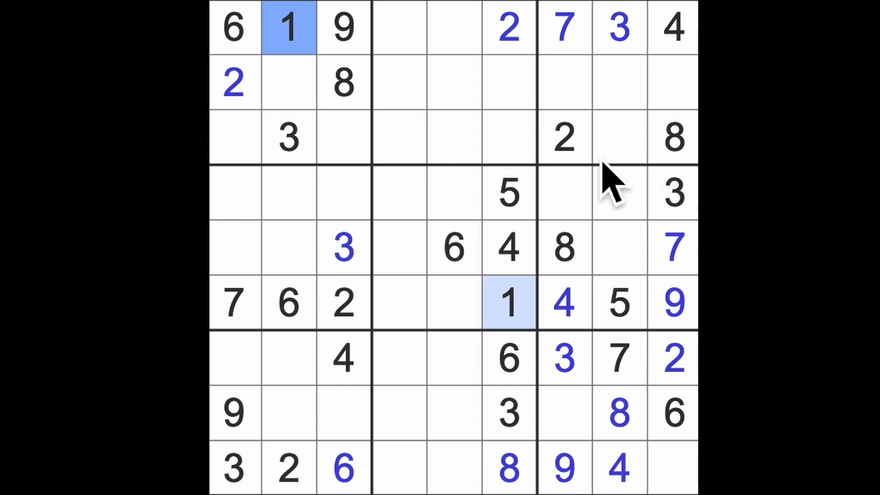
{"action": "left_click", "coordinate": [564, 137]}
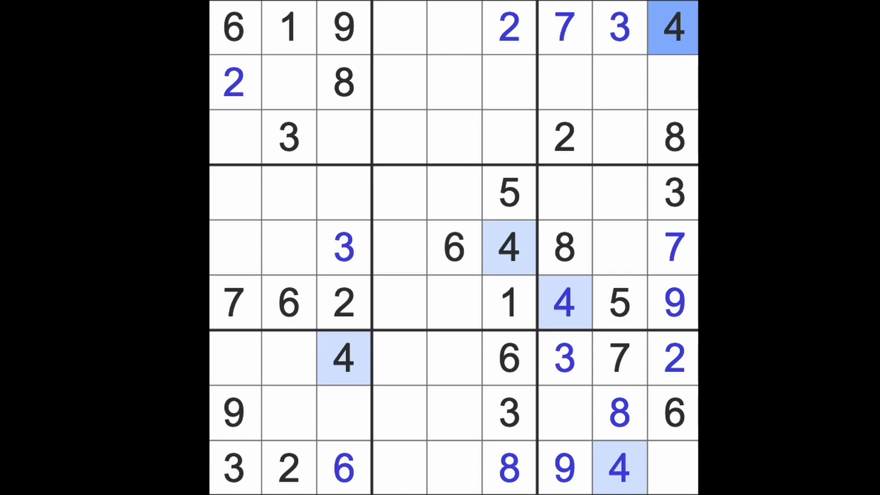
{"action": "left_click", "coordinate": [617, 304]}
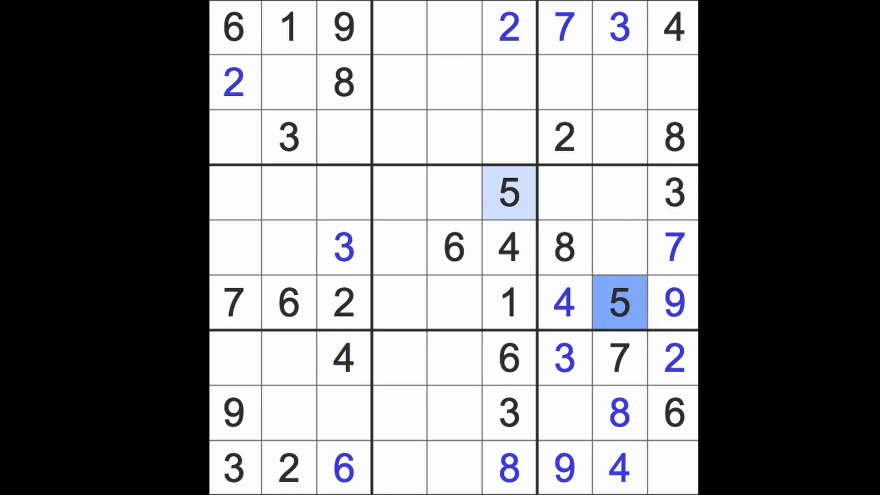
{"action": "left_click", "coordinate": [344, 137]}
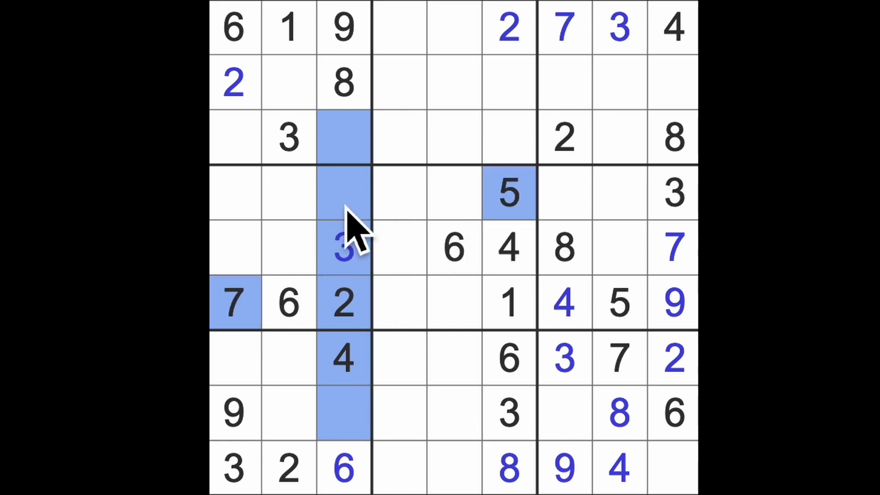
- Enter a 1, then 2s in row 5 (column 8 and left of the 6)
{"action": "type", "text": "1"}
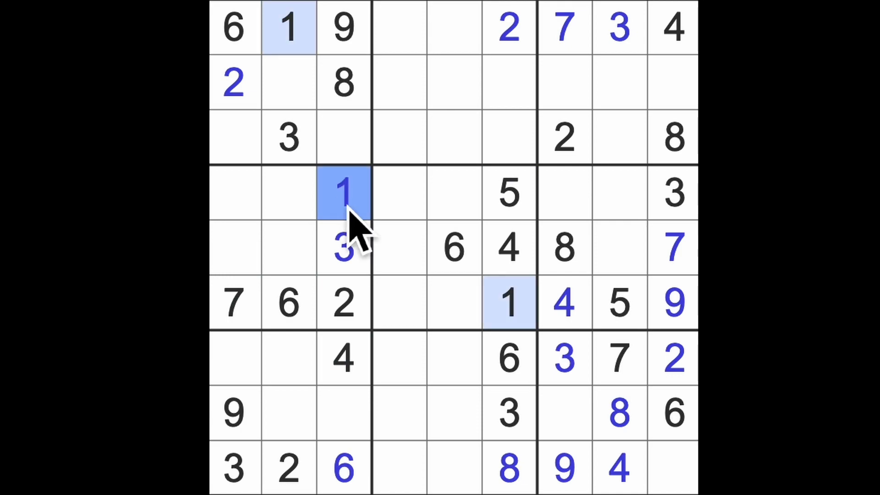
{"action": "left_click", "coordinate": [620, 249]}
{"action": "type", "text": "1"}
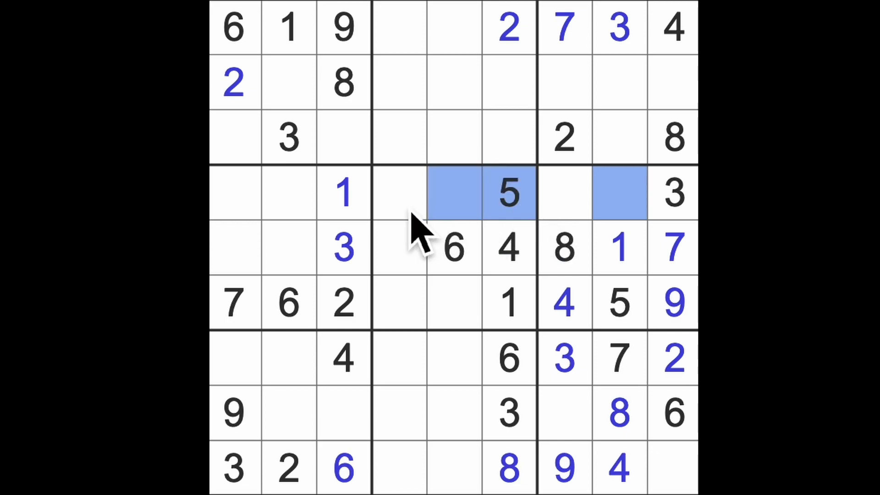
{"action": "left_click", "coordinate": [400, 247]}
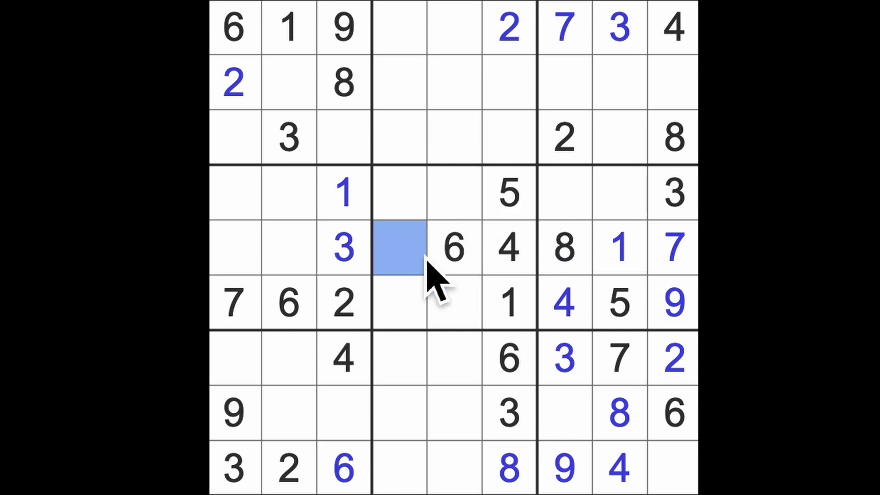
{"action": "type", "text": "2"}
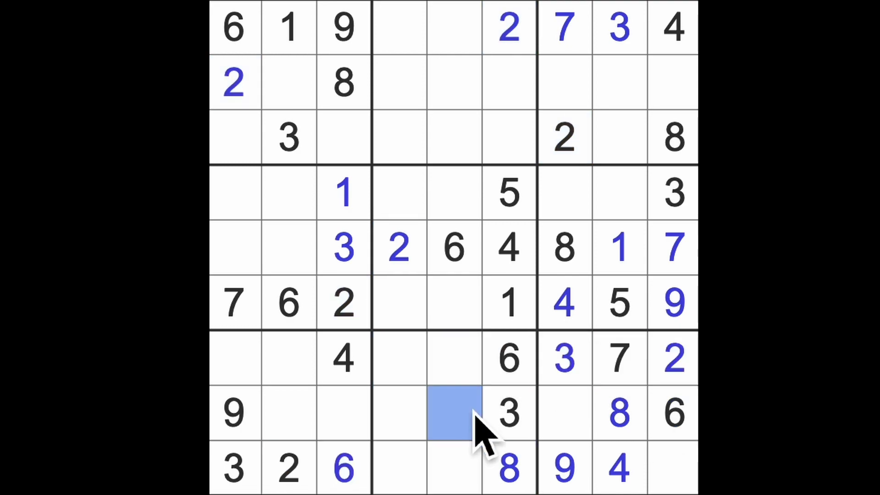
{"action": "type", "text": "2"}
{"action": "left_click", "coordinate": [235, 357]}
{"action": "type", "text": "1"}
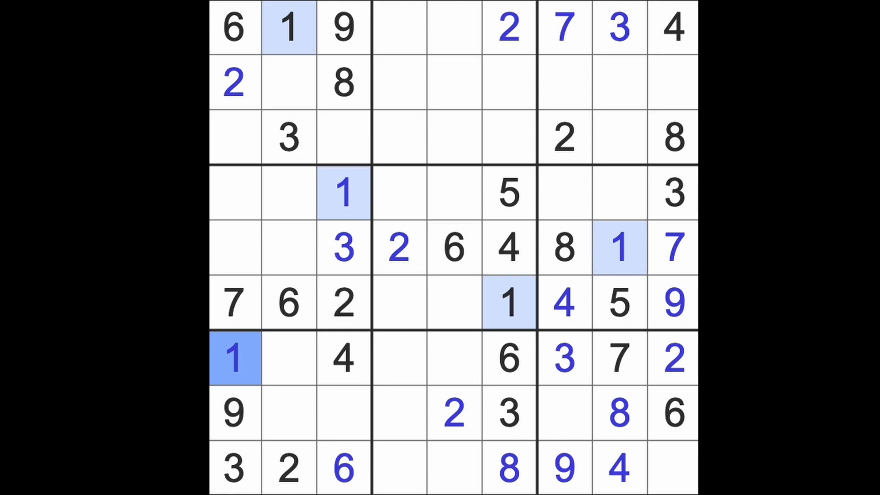
{"action": "mouse_move", "coordinate": [354, 169]}
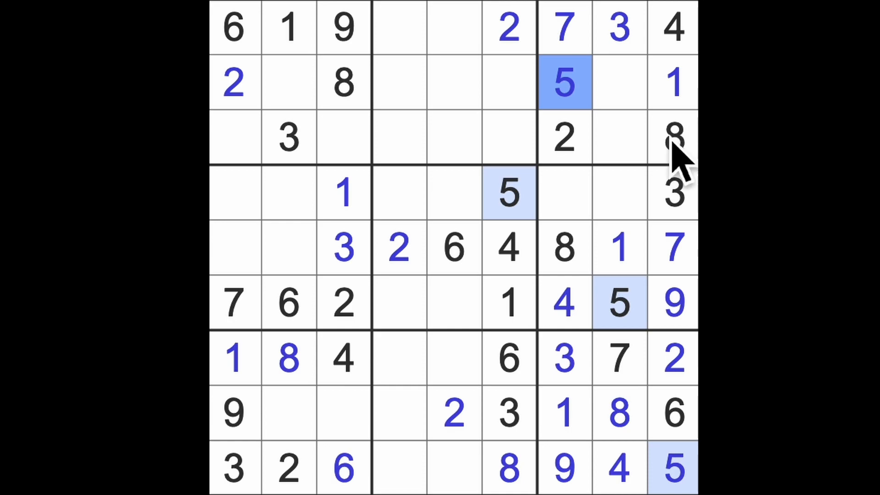
- Enter a 2 in row 4, column 8
{"action": "left_click", "coordinate": [617, 193]}
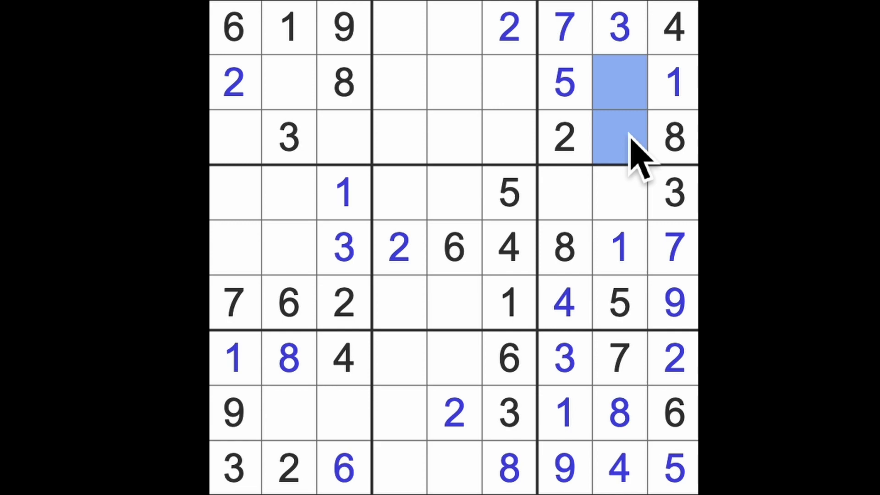
{"action": "mouse_move", "coordinate": [643, 230]}
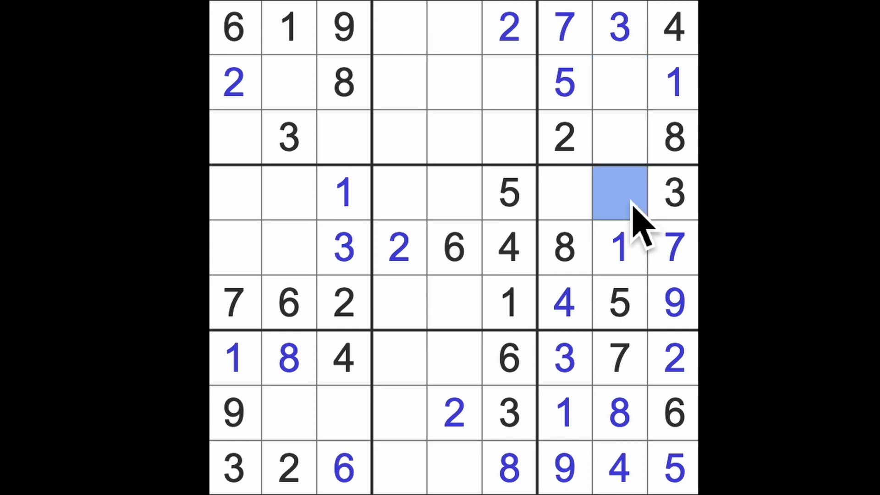
{"action": "type", "text": "2"}
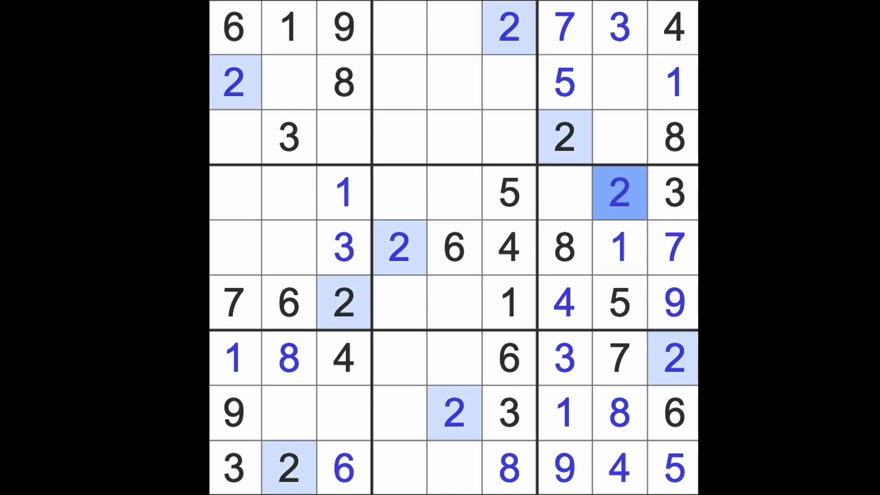
{"action": "mouse_move", "coordinate": [674, 219]}
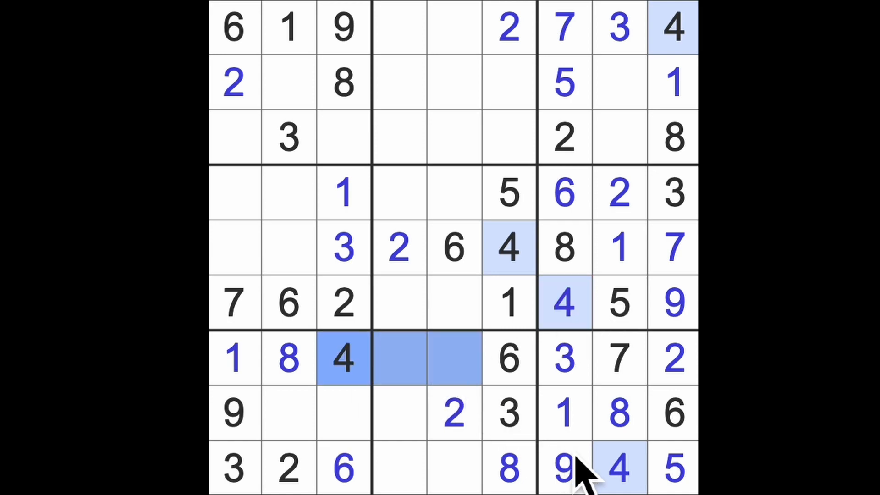
- Select the empty cell at row 8, column 4 for the 4
{"action": "left_click", "coordinate": [400, 412]}
{"action": "type", "text": "4"}
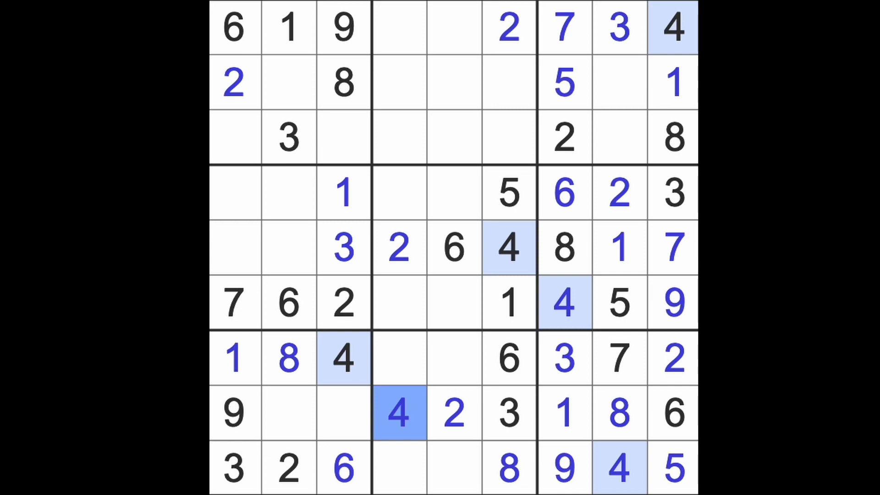
{"action": "mouse_move", "coordinate": [606, 415]}
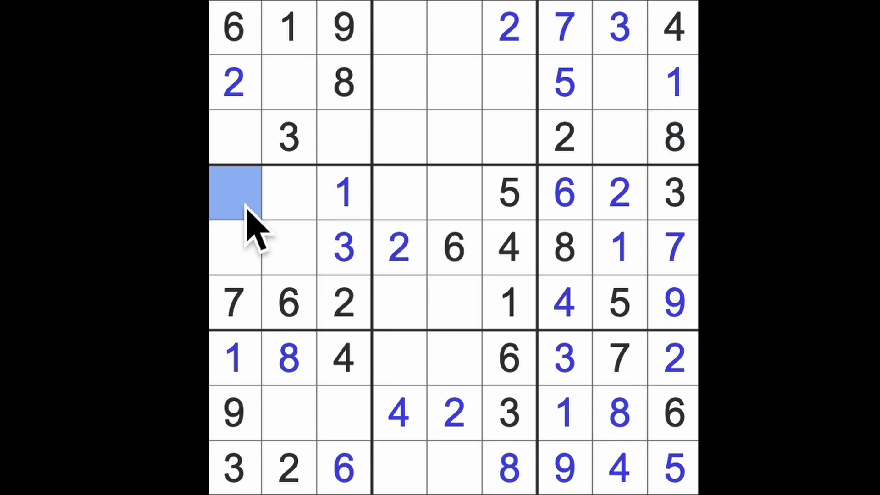
- Enter an 8, a 4 in row 4 column 2, and 4 and 5 starting row 3
{"action": "type", "text": "8"}
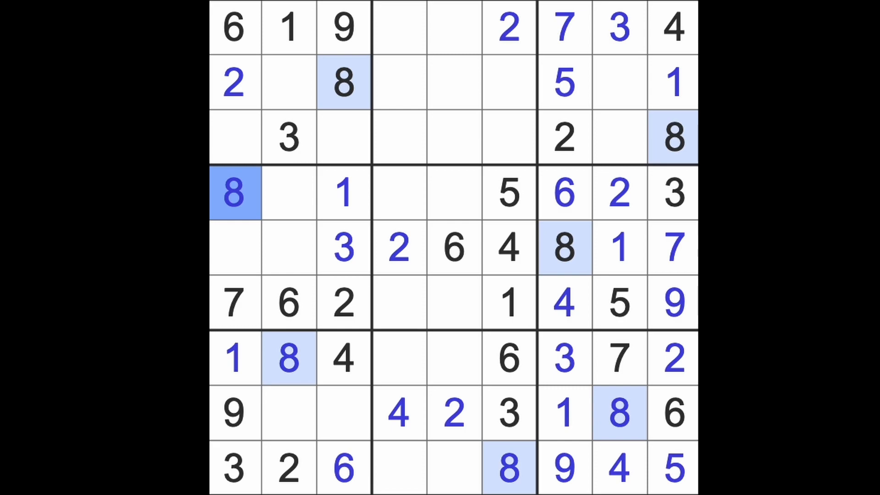
{"action": "left_click", "coordinate": [235, 246]}
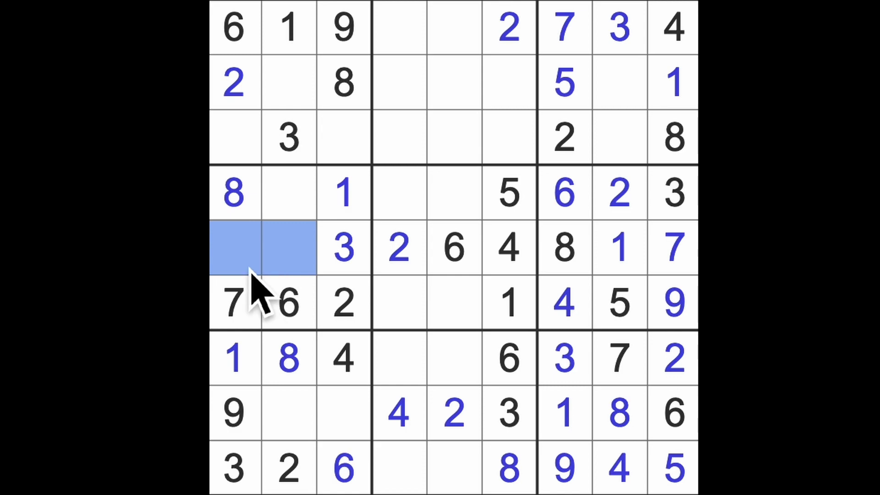
{"action": "mouse_move", "coordinate": [315, 292]}
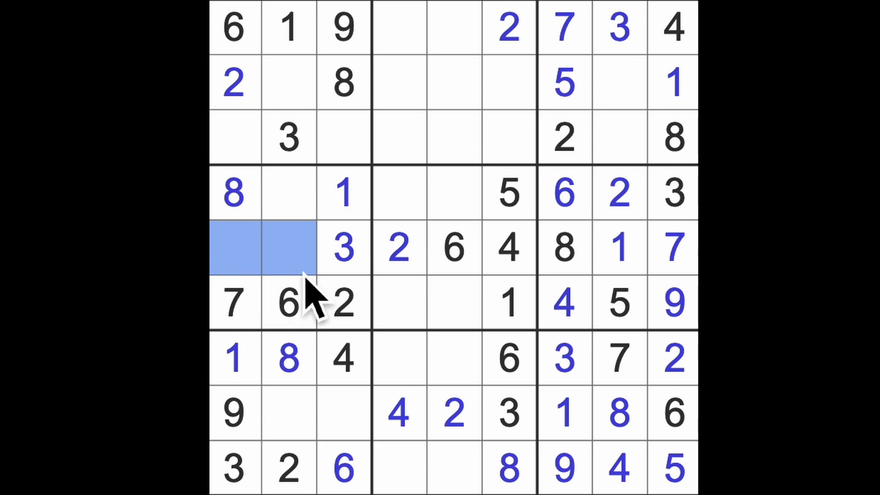
{"action": "mouse_move", "coordinate": [307, 303]}
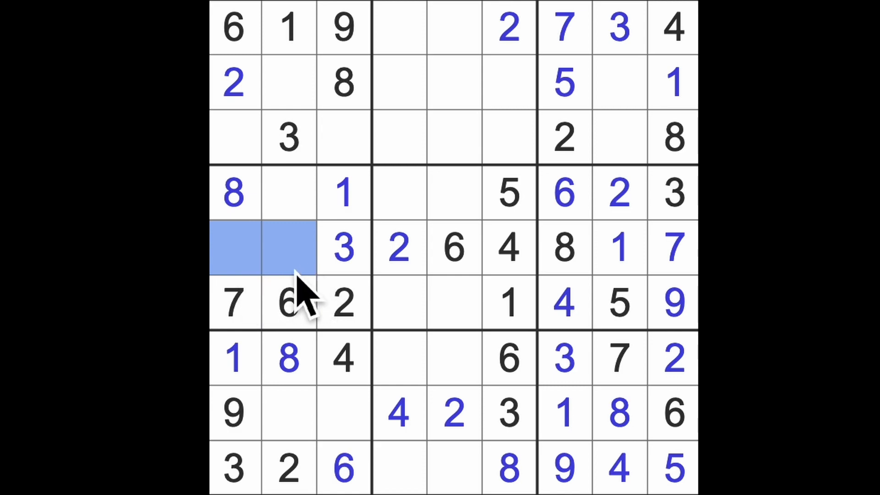
{"action": "left_click", "coordinate": [289, 192]}
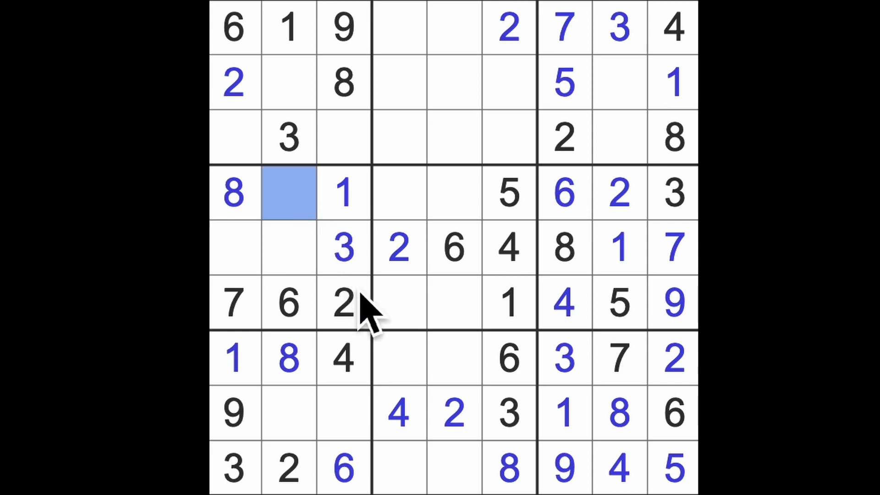
{"action": "type", "text": "4"}
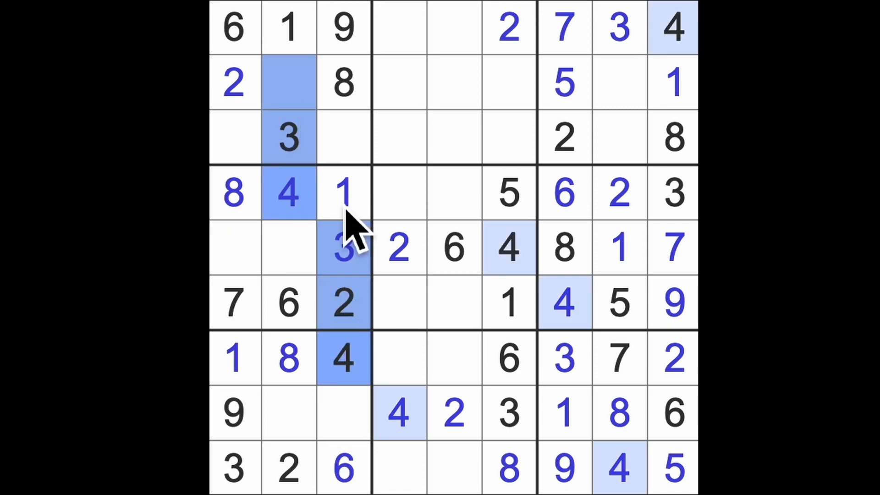
{"action": "left_click", "coordinate": [235, 138]}
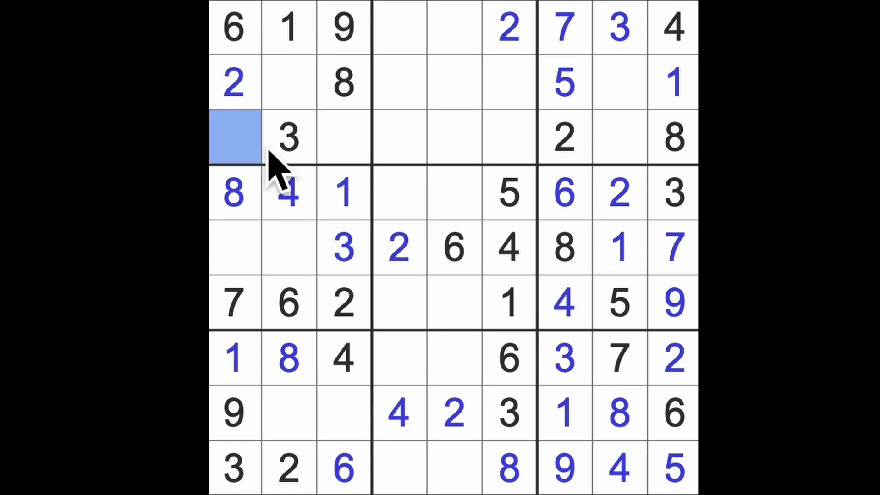
{"action": "type", "text": "4"}
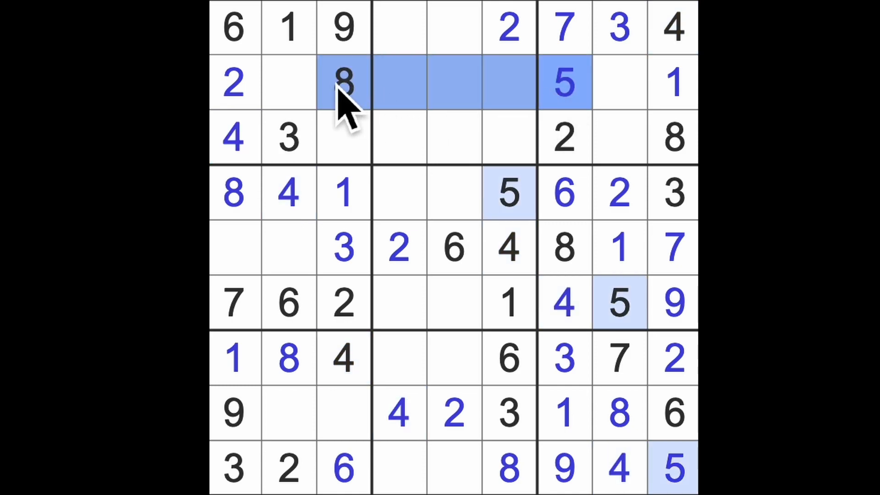
{"action": "left_click", "coordinate": [343, 137]}
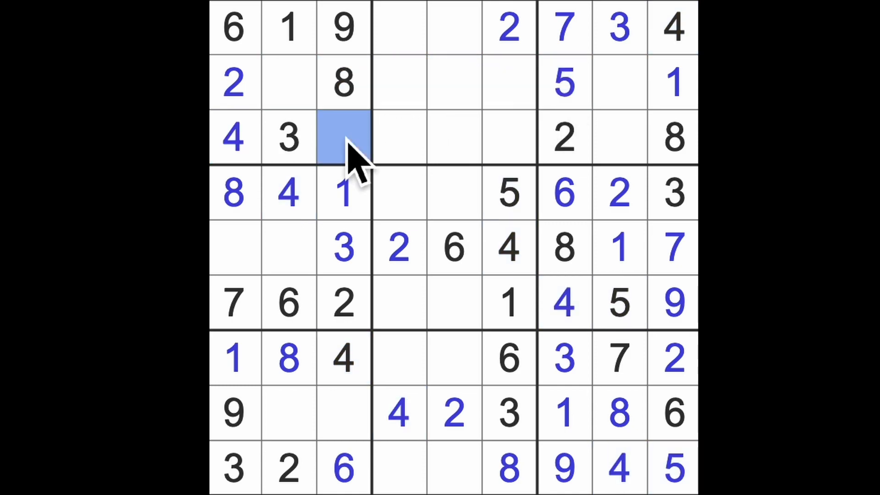
{"action": "type", "text": "5"}
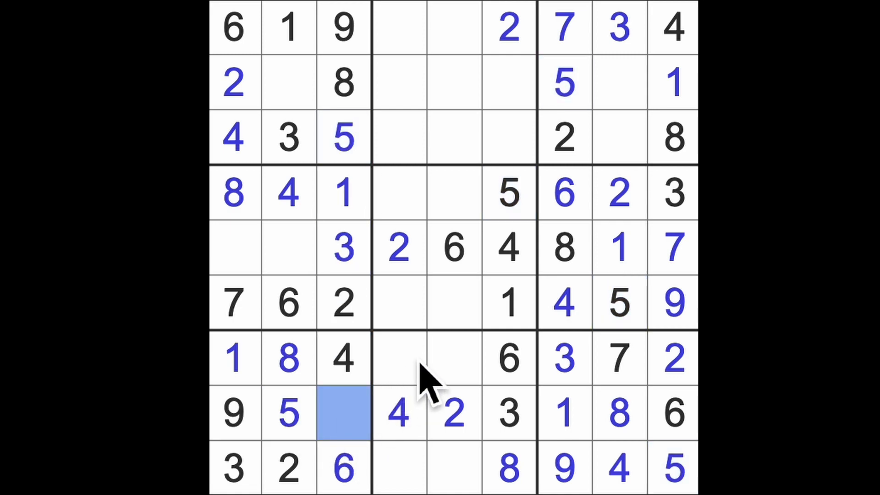
- Enter a 7, then select row 2 column 2 and the first cell of row 5
{"action": "type", "text": "7"}
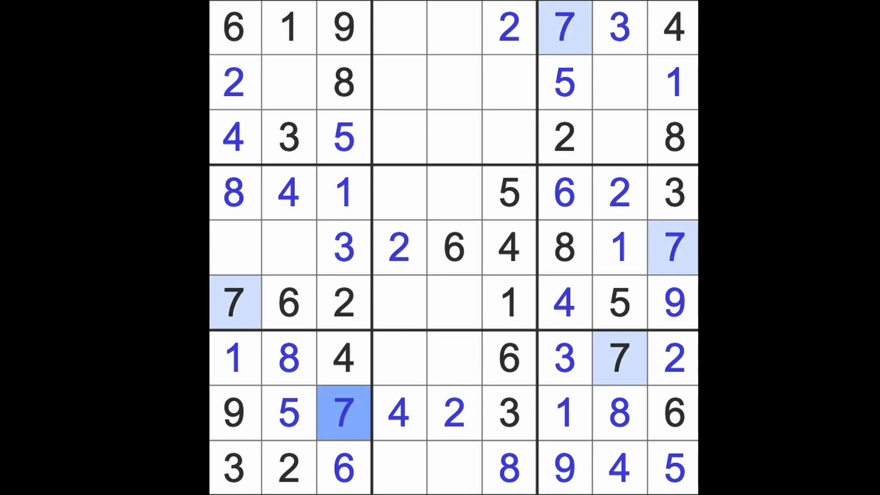
{"action": "left_click", "coordinate": [289, 83]}
{"action": "type", "text": "7"}
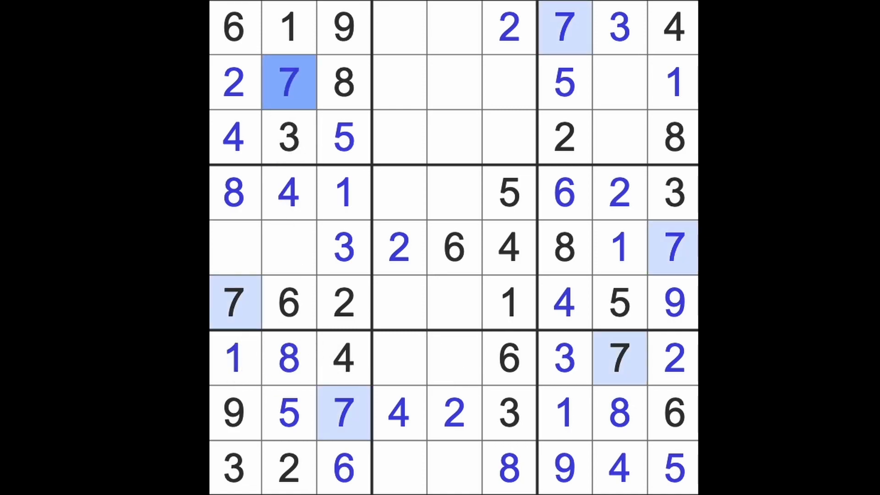
{"action": "left_click", "coordinate": [234, 249]}
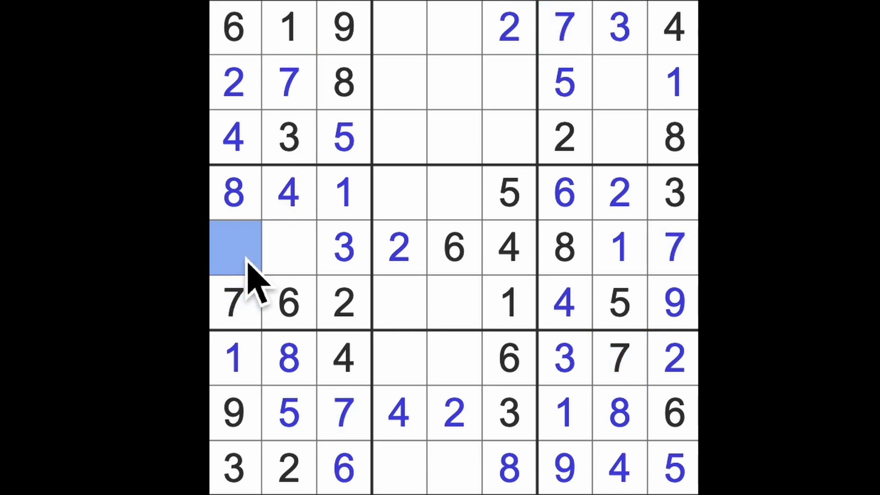
{"action": "mouse_move", "coordinate": [297, 326]}
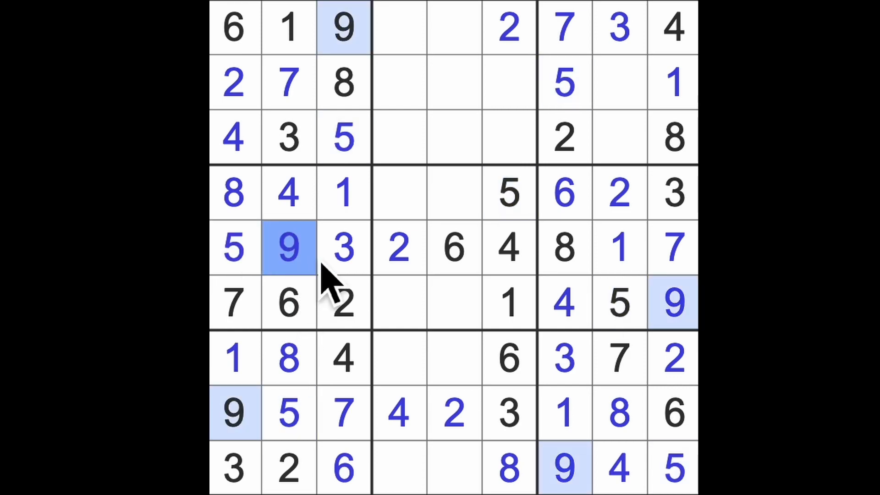
{"action": "mouse_move", "coordinate": [325, 241]}
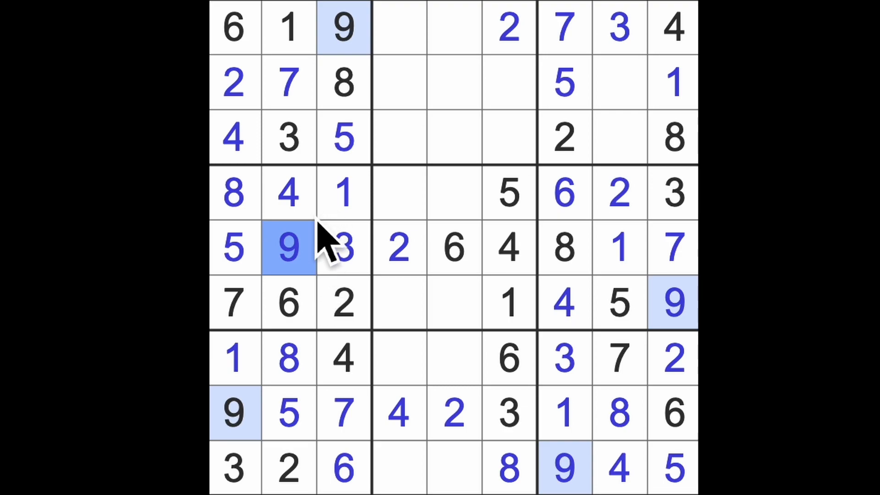
{"action": "mouse_move", "coordinate": [444, 457]}
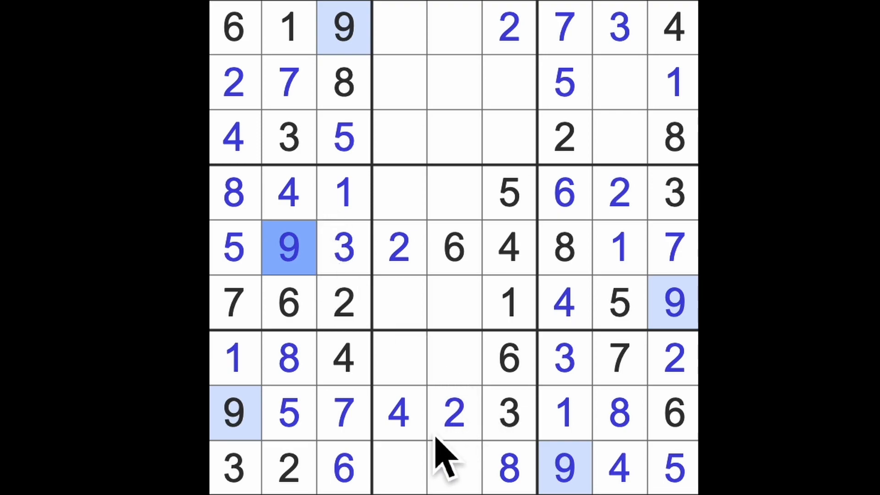
- Highlight the 6s and 4s on the grid, then place a 4 in row 2, column 5
{"action": "left_click", "coordinate": [455, 248]}
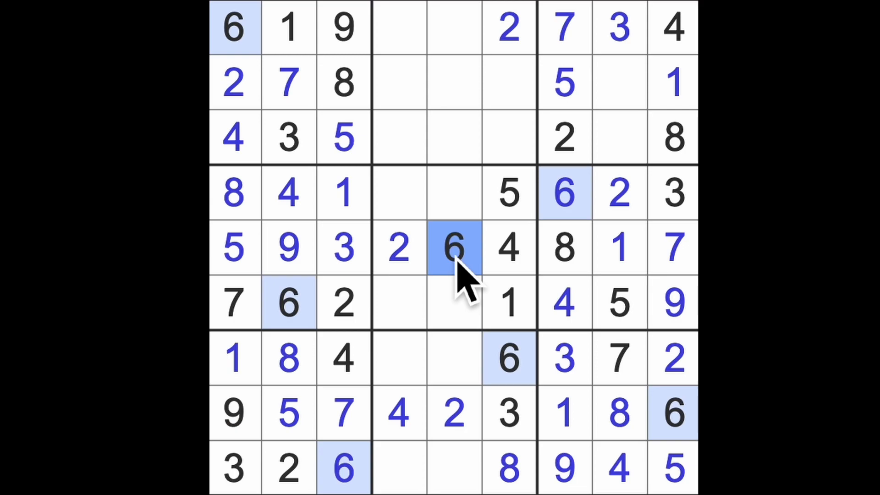
{"action": "mouse_move", "coordinate": [399, 286]}
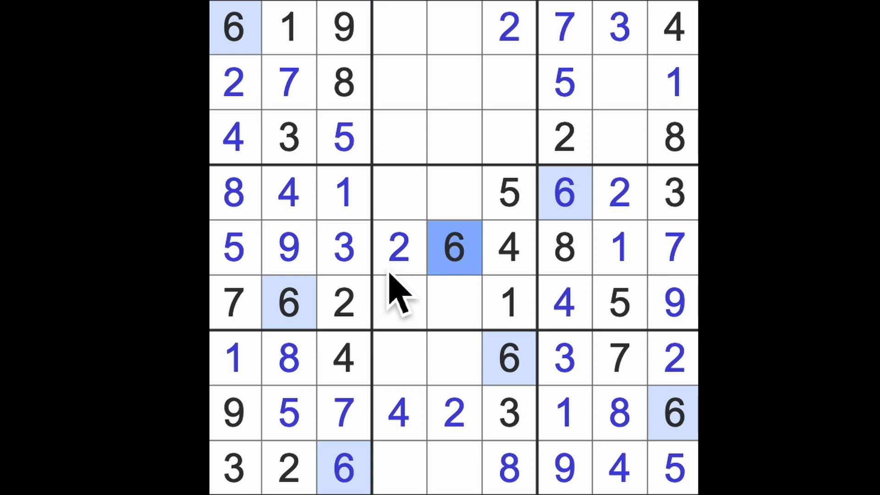
{"action": "left_click", "coordinate": [508, 248]}
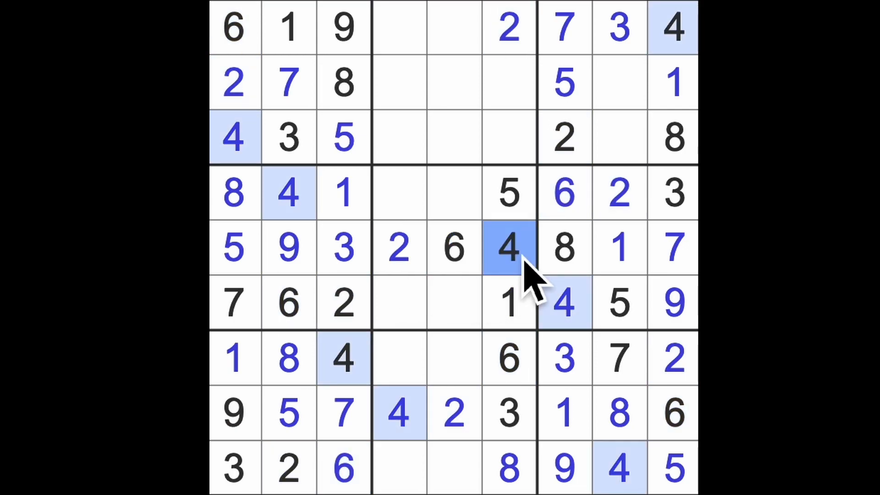
{"action": "mouse_move", "coordinate": [508, 264]}
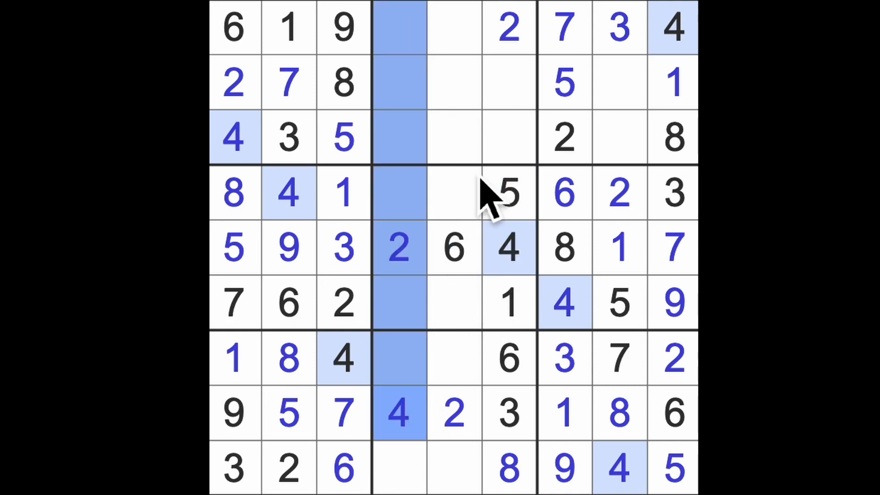
{"action": "left_click", "coordinate": [508, 137]}
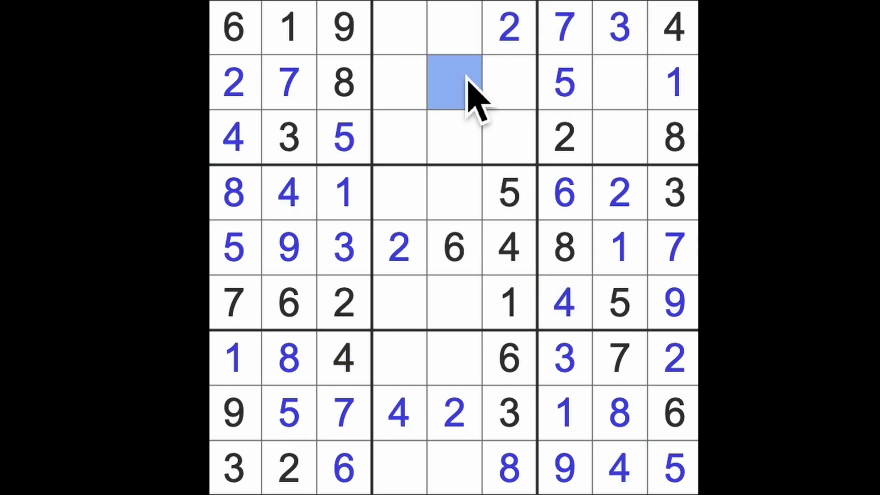
{"action": "type", "text": "4"}
{"action": "left_click", "coordinate": [620, 136]}
{"action": "type", "text": "9"}
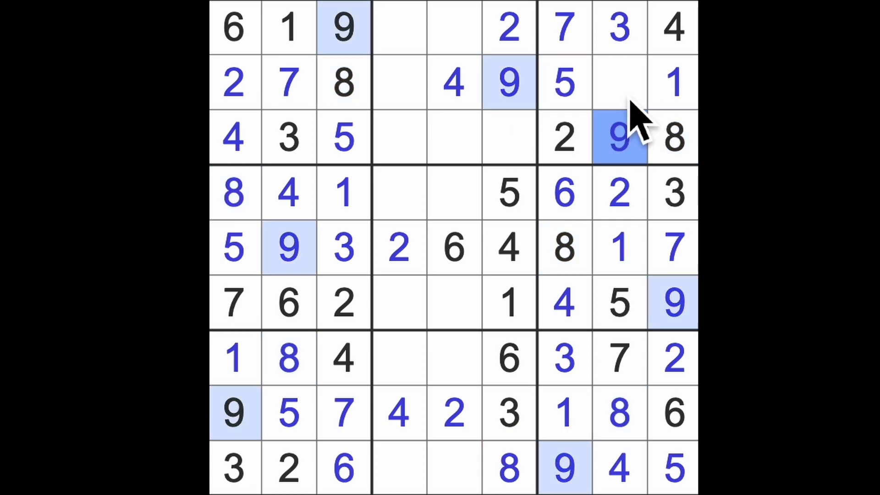
- Place a 6 in row 2 column 8, a 3 in row 2 column 4 and a 3 in row 6 column 5
{"action": "left_click", "coordinate": [619, 82]}
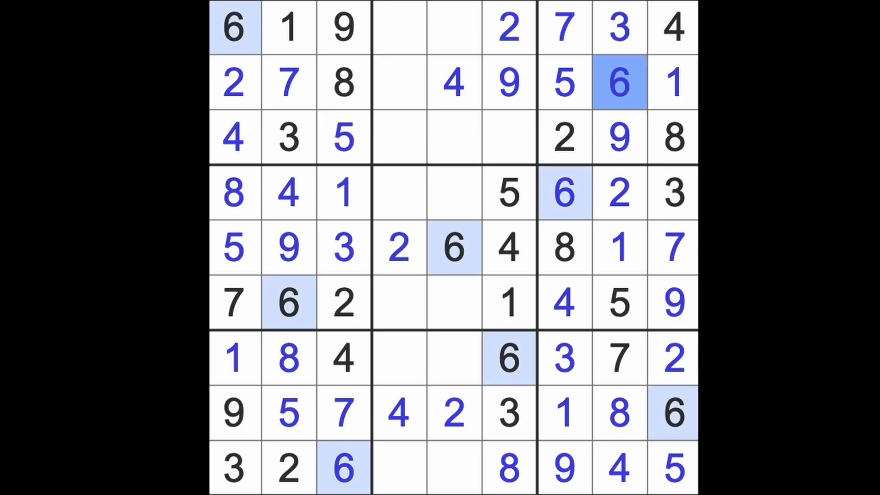
{"action": "left_click", "coordinate": [398, 83]}
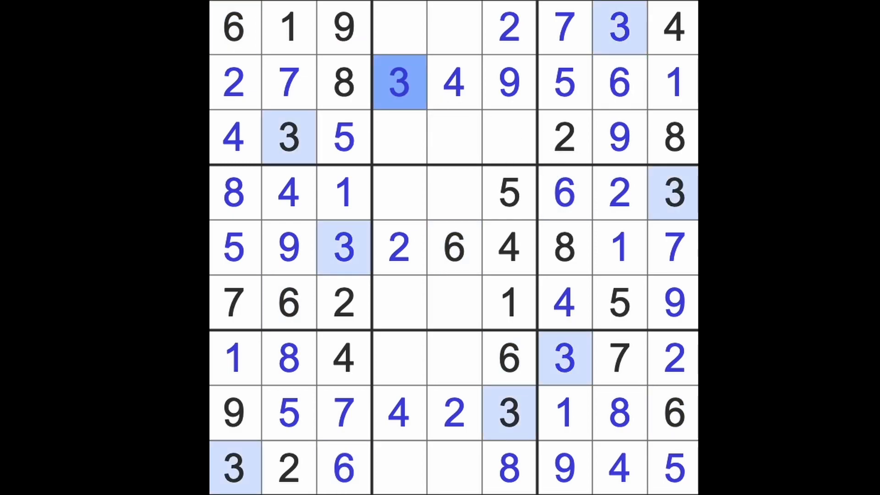
{"action": "left_click", "coordinate": [398, 247]}
{"action": "type", "text": "3"}
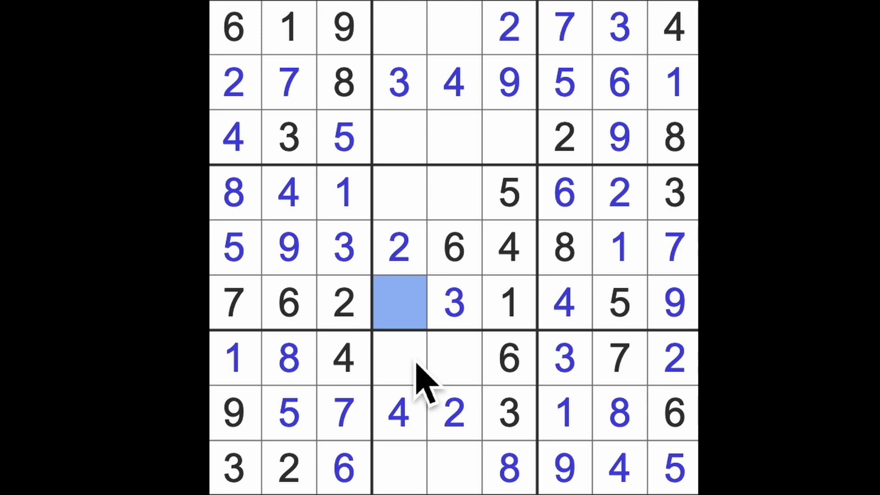
- Fill 8s and 5s in the centre column band, including an 8 in row 1 column 5
{"action": "type", "text": "8"}
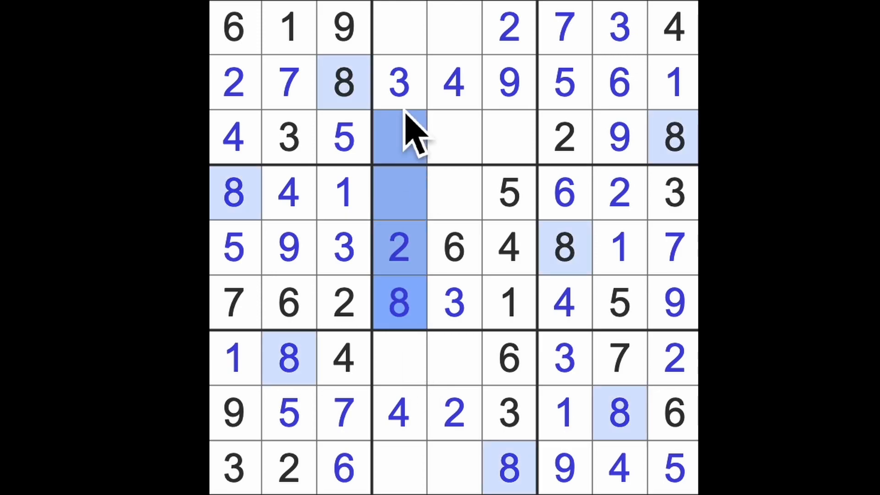
{"action": "left_click", "coordinate": [454, 29]}
{"action": "type", "text": "8"}
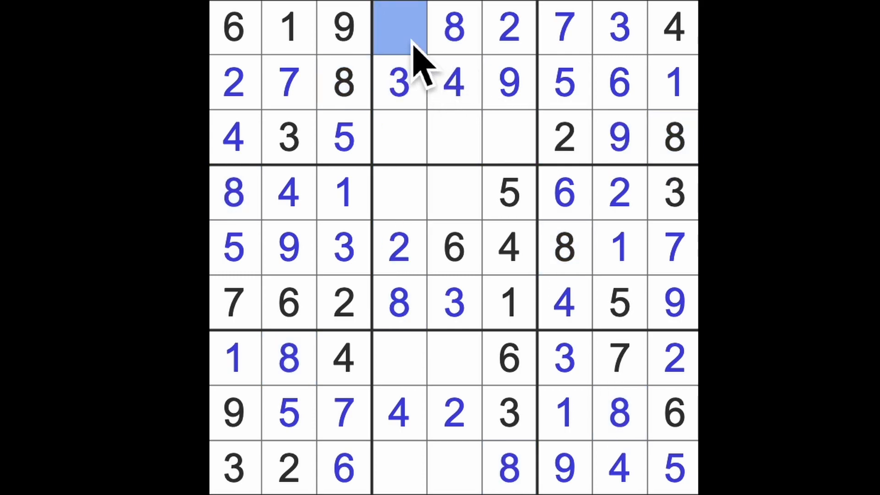
{"action": "mouse_move", "coordinate": [455, 164]}
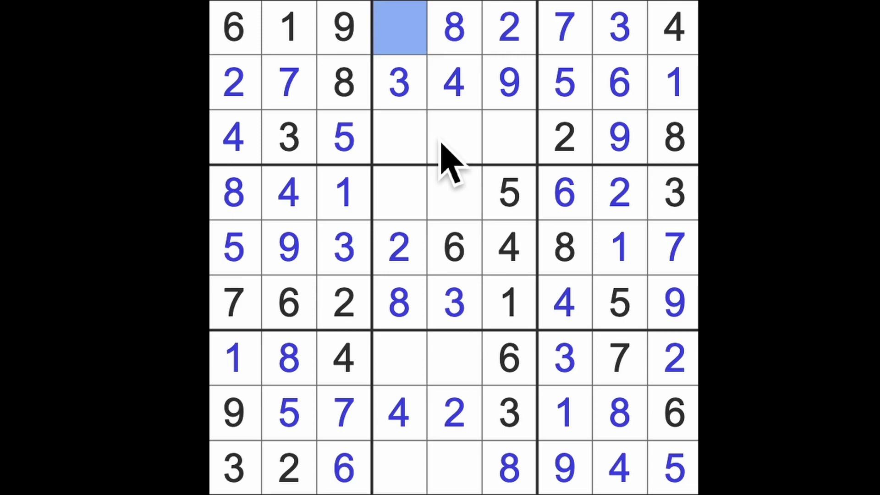
{"action": "type", "text": "5"}
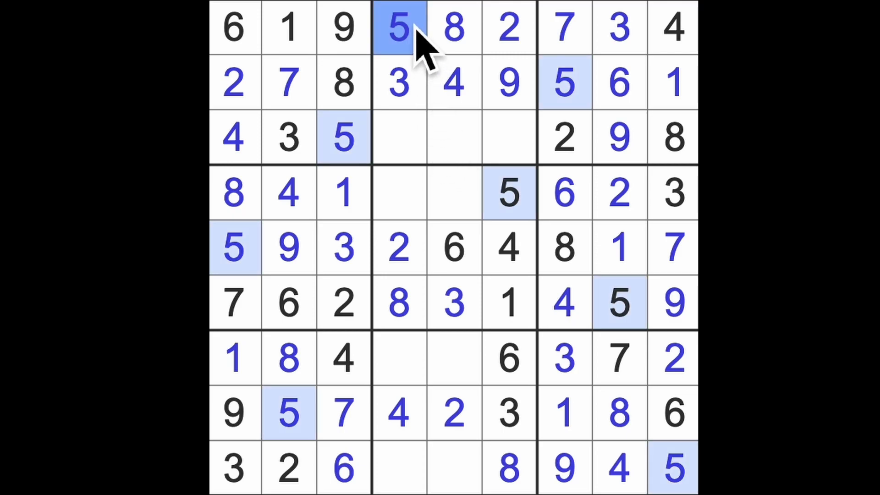
{"action": "left_click", "coordinate": [454, 359]}
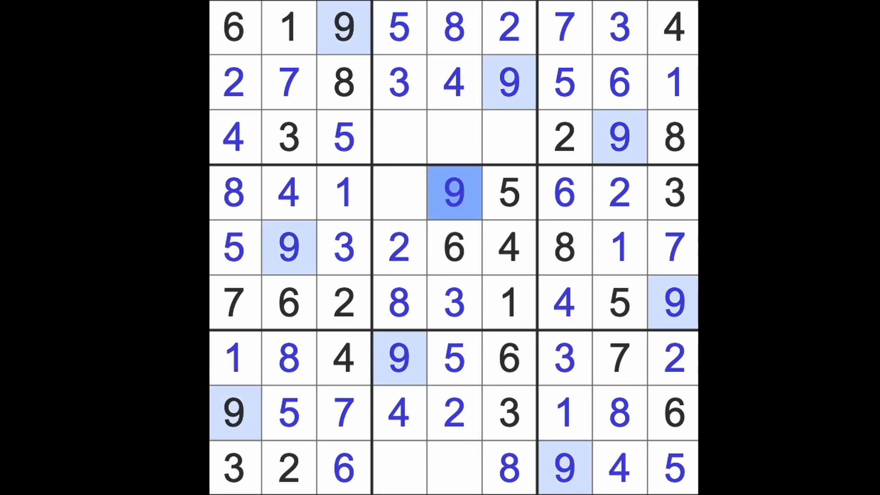
- Place 7s in row 4 column 4 and row 9, and overwrite the conflicting 6 in row 3 with 7
{"action": "left_click", "coordinate": [399, 193]}
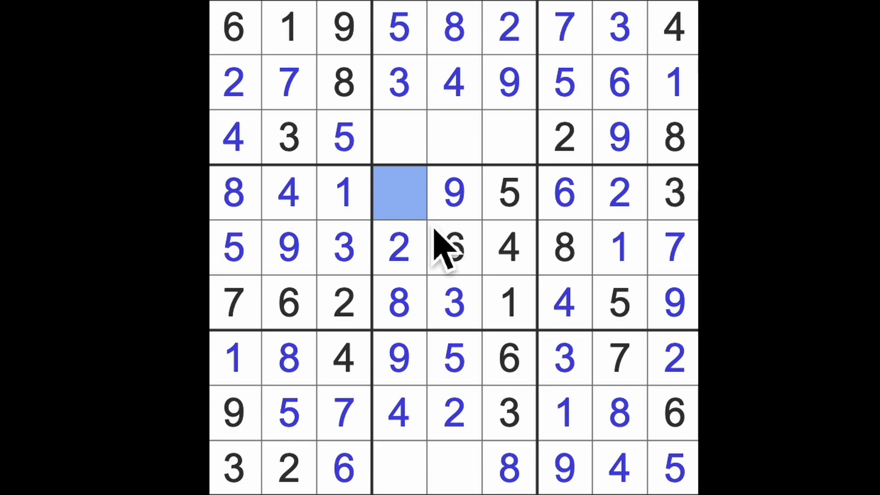
{"action": "left_click", "coordinate": [399, 193]}
{"action": "type", "text": "7"}
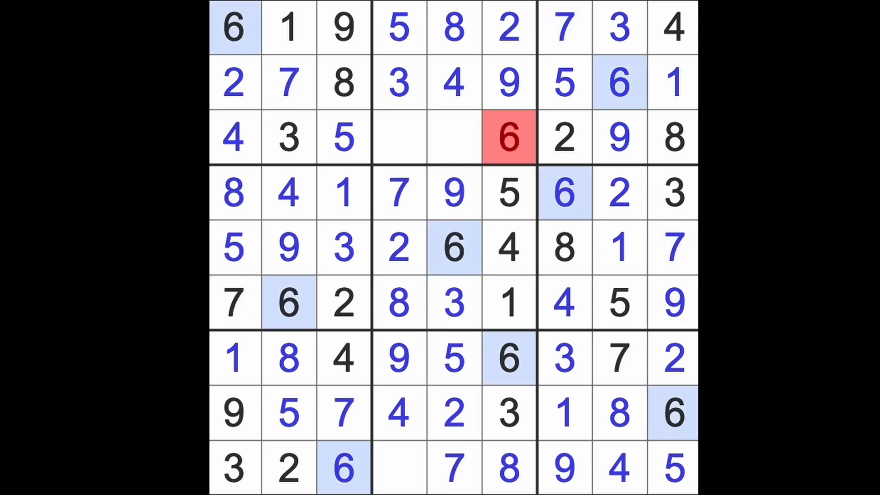
{"action": "left_click", "coordinate": [508, 138]}
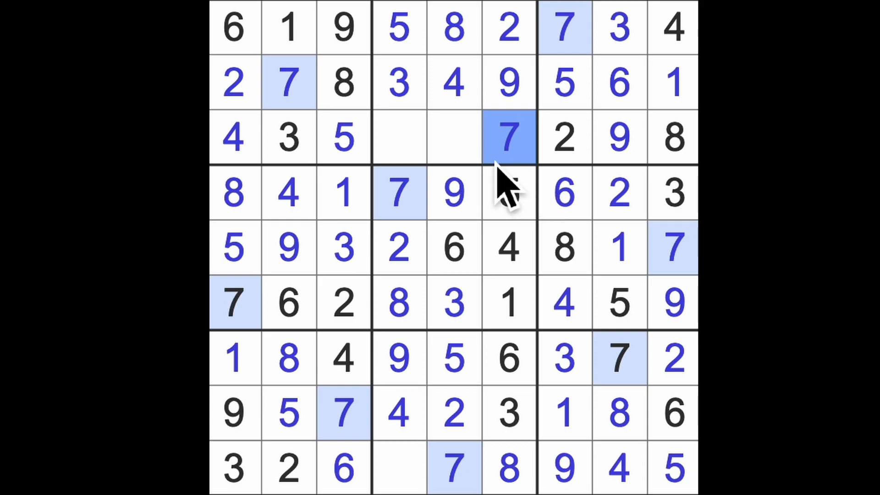
{"action": "left_click", "coordinate": [399, 469]}
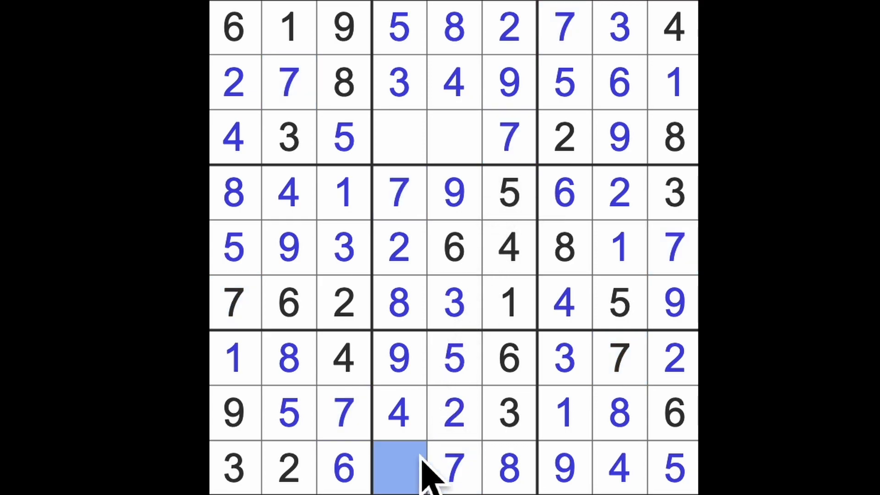